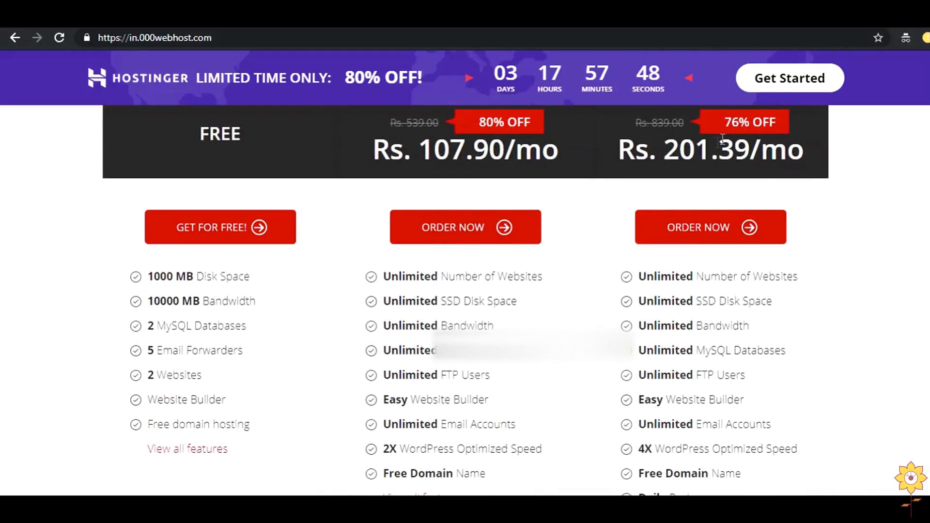
- Register a free hosting account with email, password and website name myminiprojectintp
{"action": "left_click", "coordinate": [220, 227]}
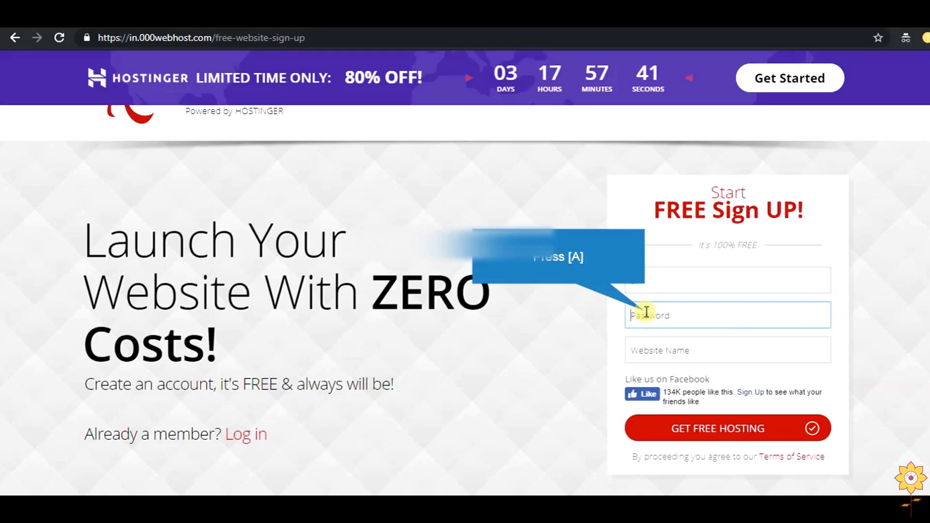
{"action": "left_click", "coordinate": [728, 314]}
{"action": "type", "text": "mym"}
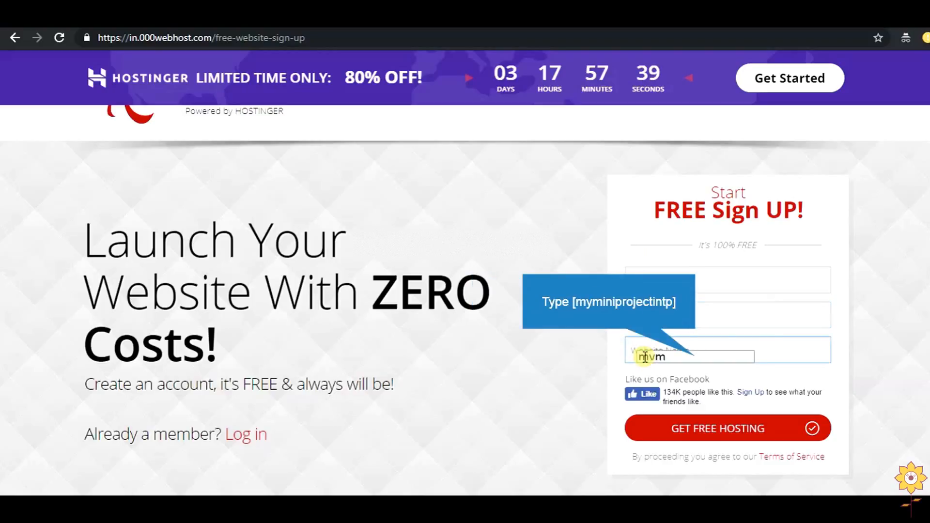
{"action": "type", "text": "iniprojectintp"}
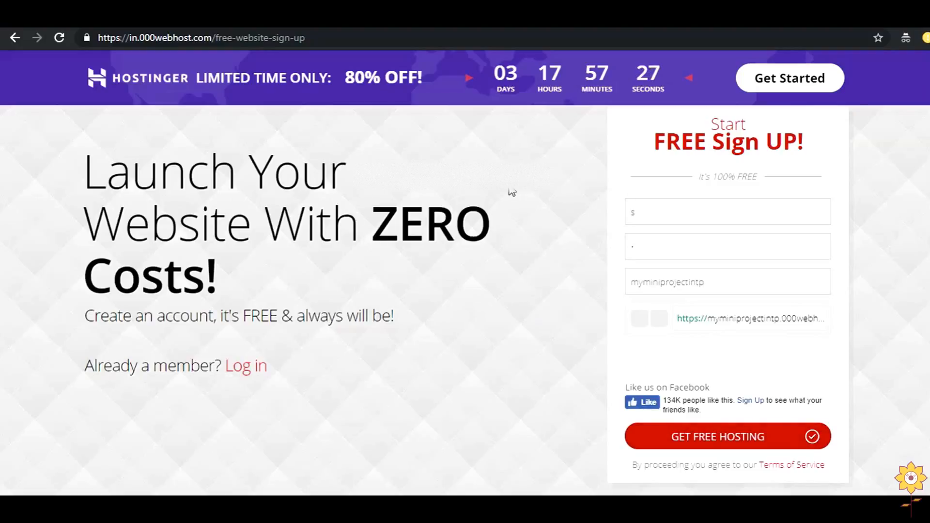
{"action": "left_click", "coordinate": [726, 436]}
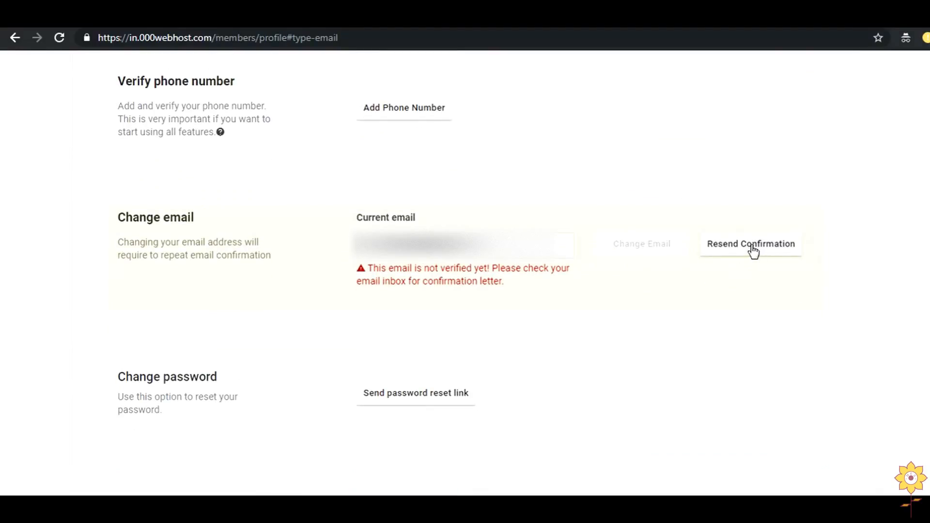
- Resend the confirmation email for the unverified account address
{"action": "left_click", "coordinate": [750, 245]}
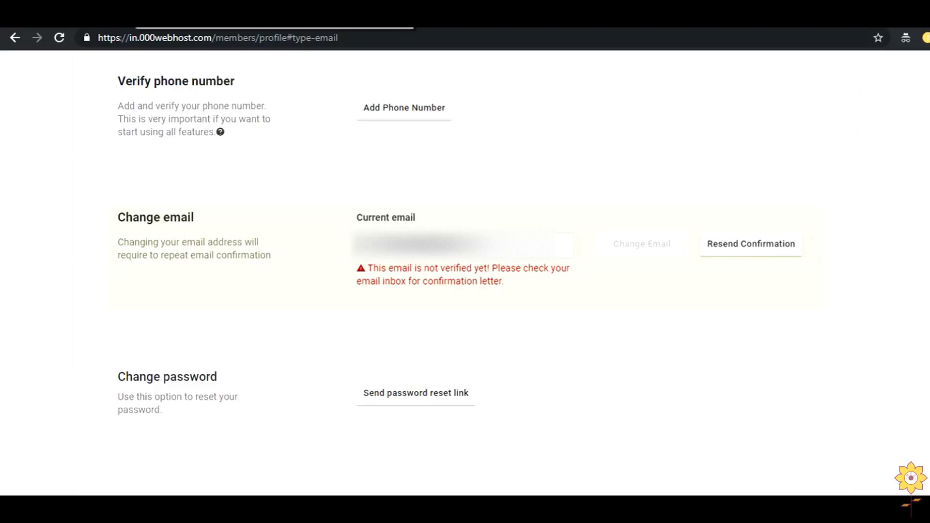
{"action": "mouse_move", "coordinate": [403, 226]}
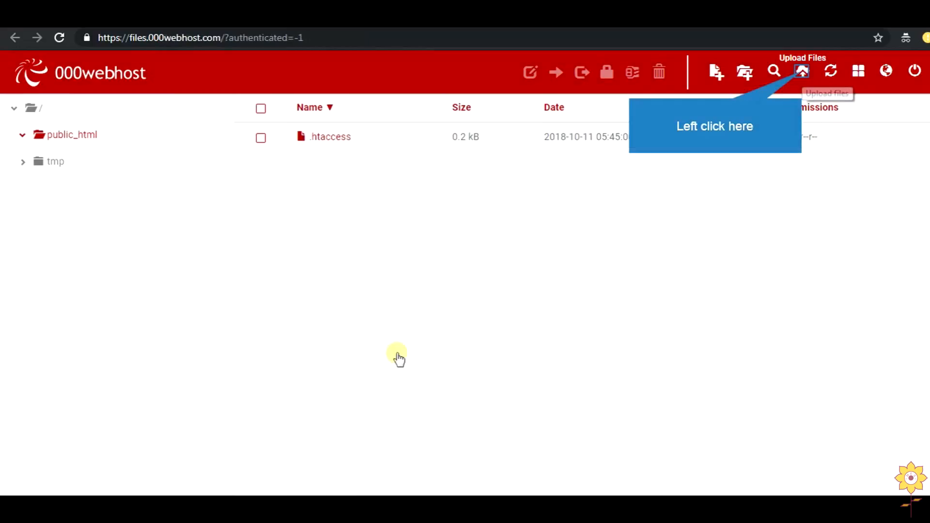
{"action": "mouse_move", "coordinate": [303, 270]}
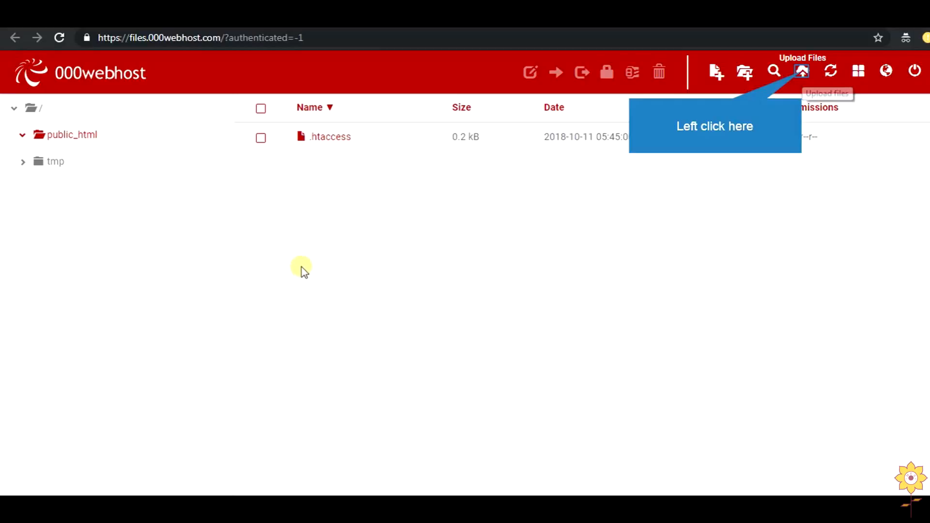
{"action": "mouse_move", "coordinate": [670, 315]}
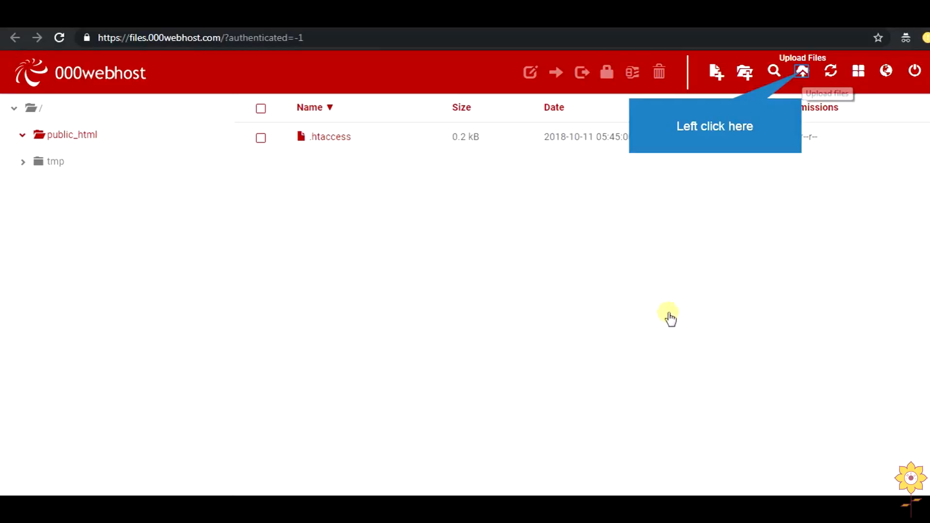
{"action": "mouse_move", "coordinate": [294, 157]}
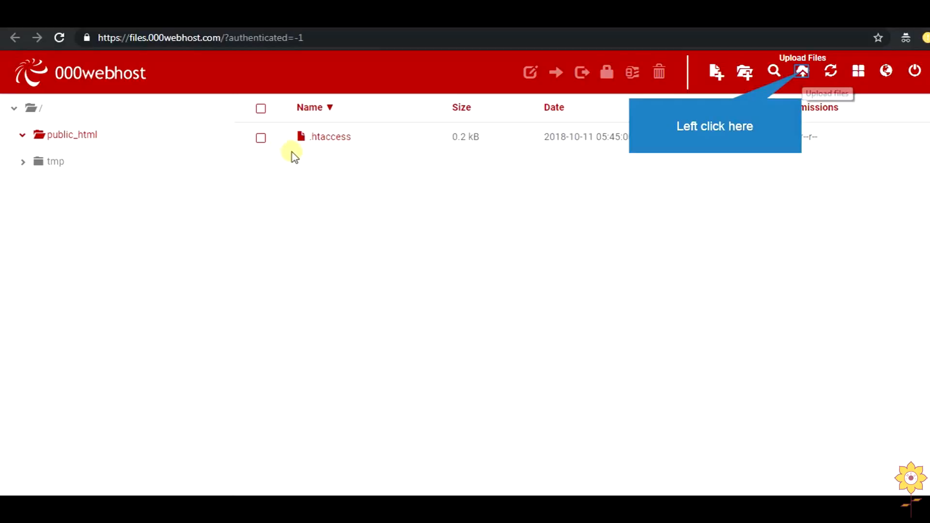
{"action": "mouse_move", "coordinate": [347, 199]}
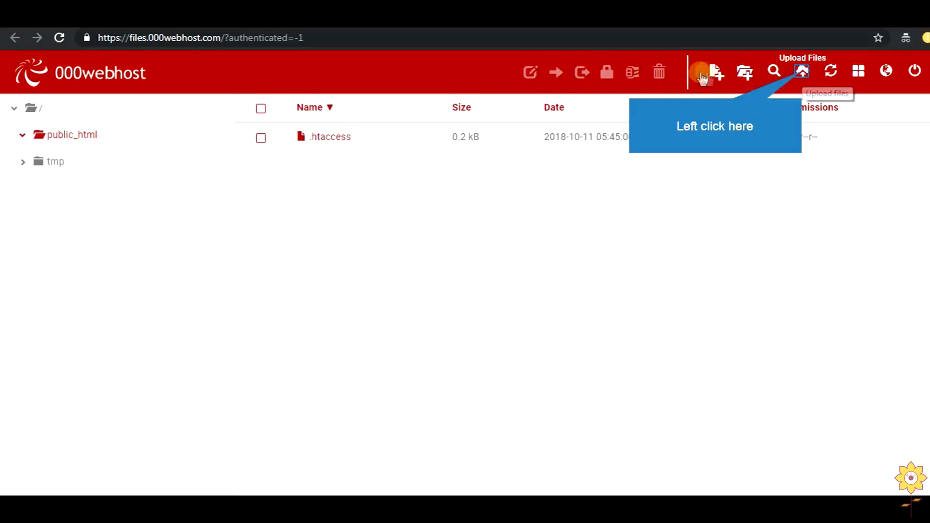
- Bring up the Upload Files dialog for /public_html in the File Manager
{"action": "left_click", "coordinate": [801, 72]}
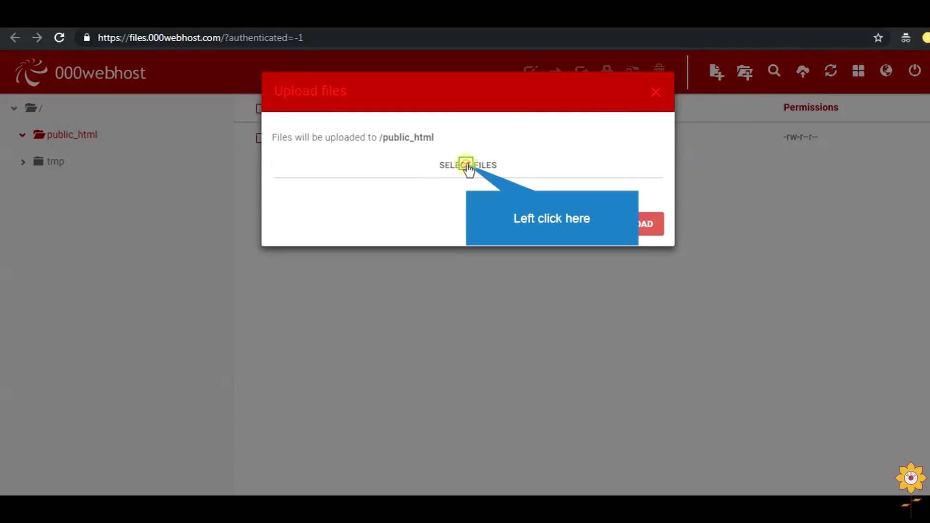
- Search the Desktop for index and queue index.php for upload to /public_html
{"action": "left_click", "coordinate": [467, 164]}
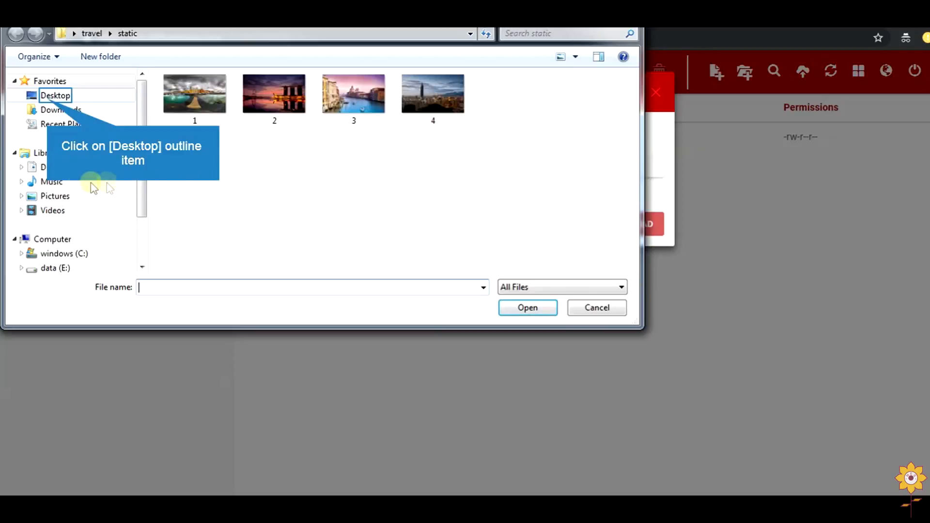
{"action": "left_click", "coordinate": [54, 95]}
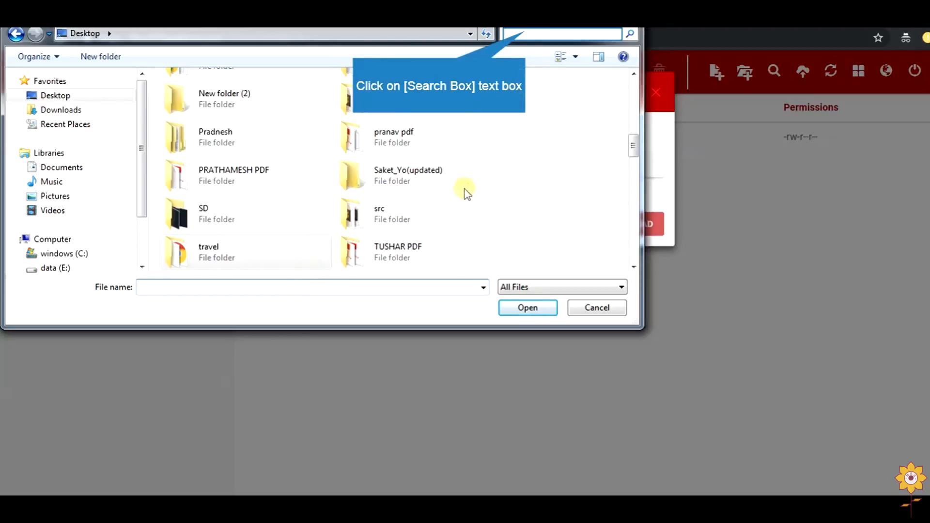
{"action": "type", "text": "kiran"}
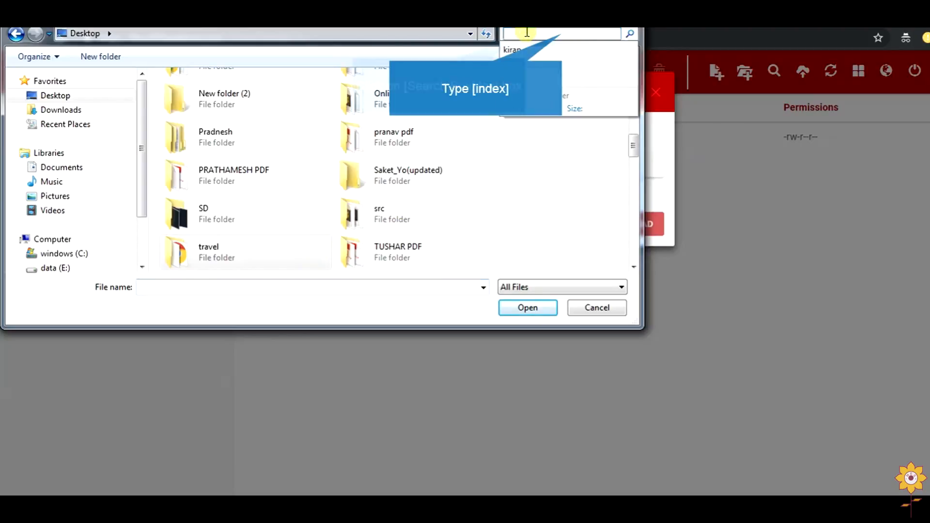
{"action": "type", "text": "inde"}
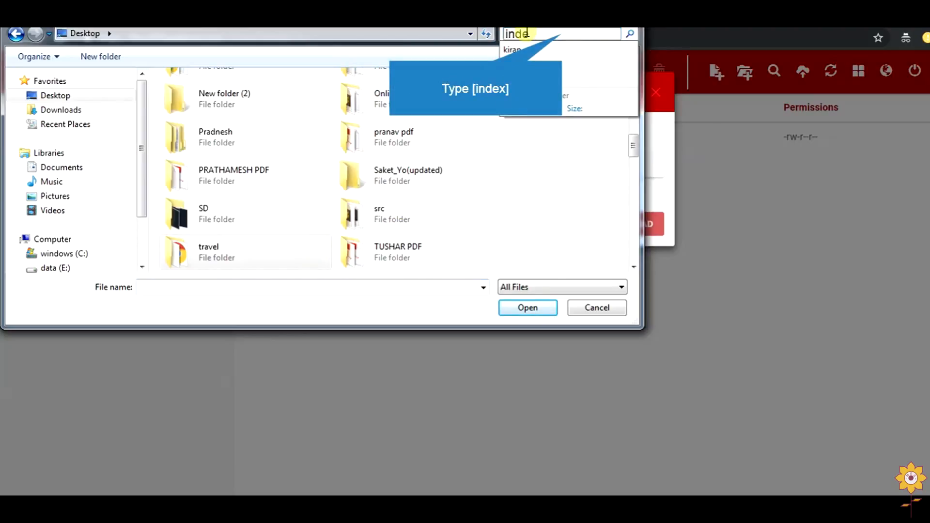
{"action": "type", "text": "index"}
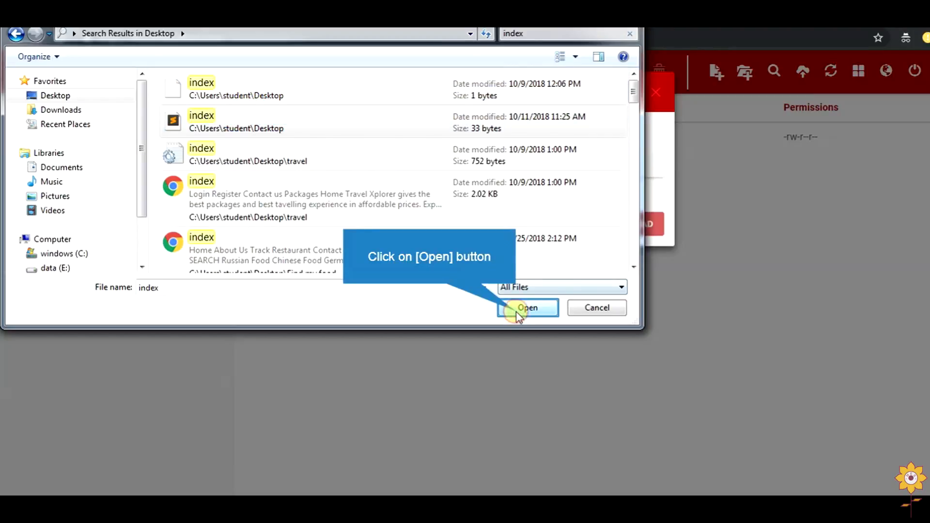
{"action": "left_click", "coordinate": [527, 307]}
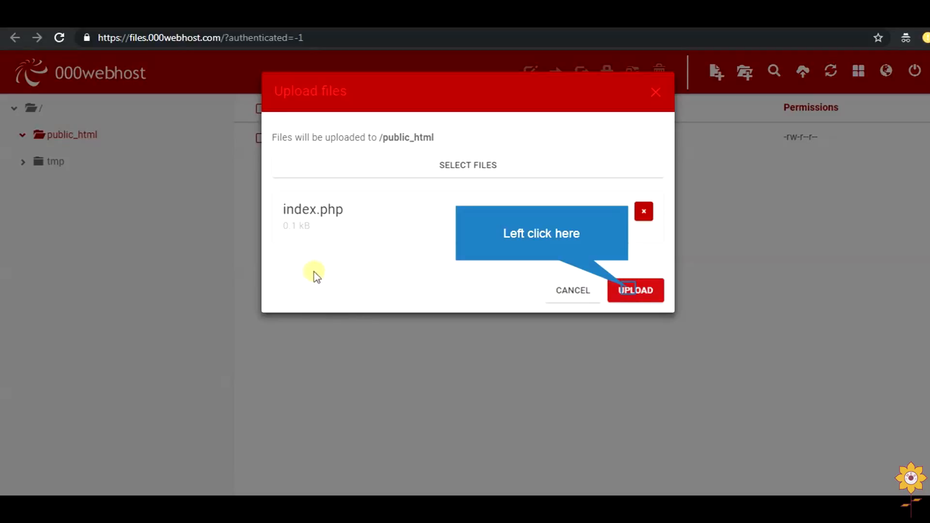
{"action": "mouse_move", "coordinate": [582, 205]}
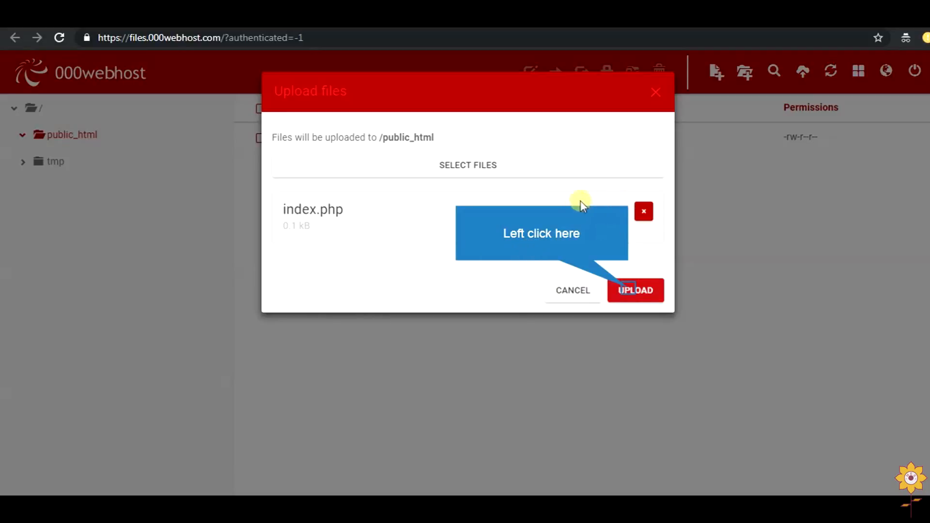
{"action": "mouse_move", "coordinate": [490, 212]}
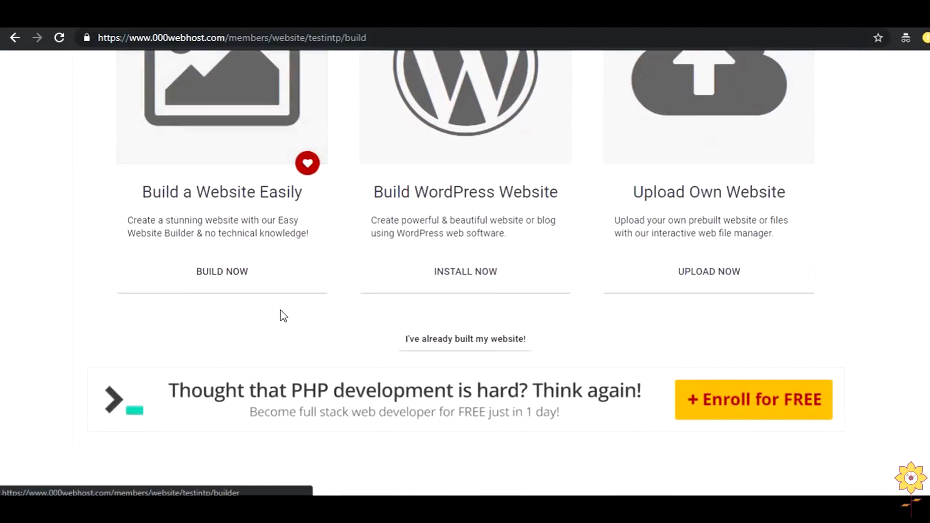
- Open the testintp.000webhostapp.com link in a new browser tab
{"action": "scroll", "scroll_direction": "up", "scroll_amount": 3}
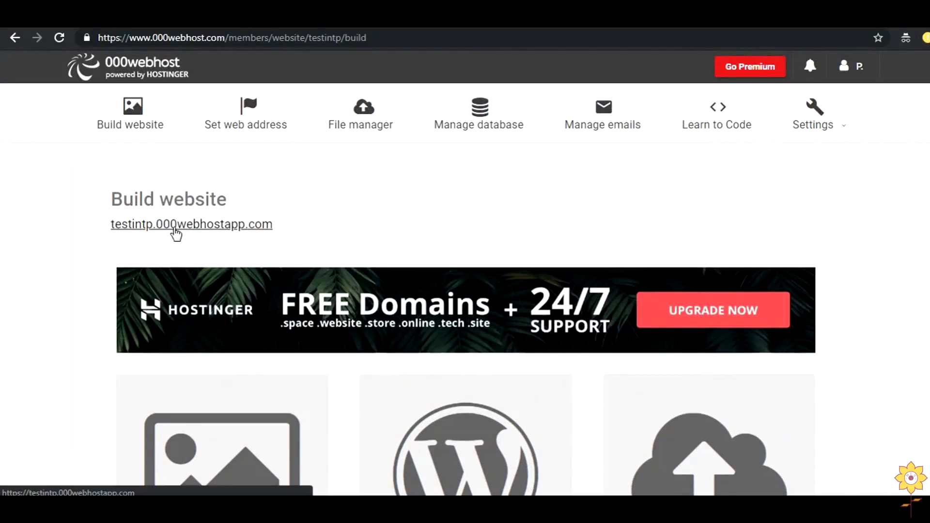
{"action": "right_click", "coordinate": [191, 224]}
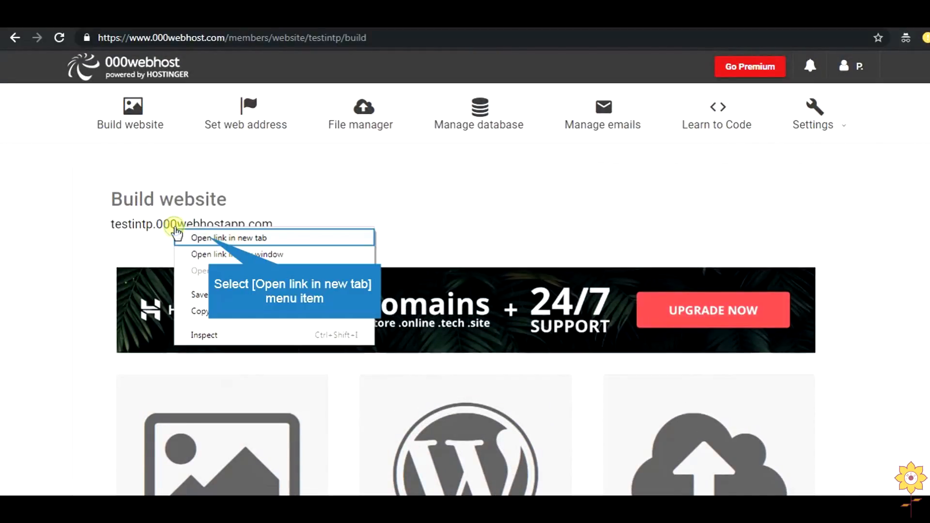
{"action": "mouse_move", "coordinate": [210, 238]}
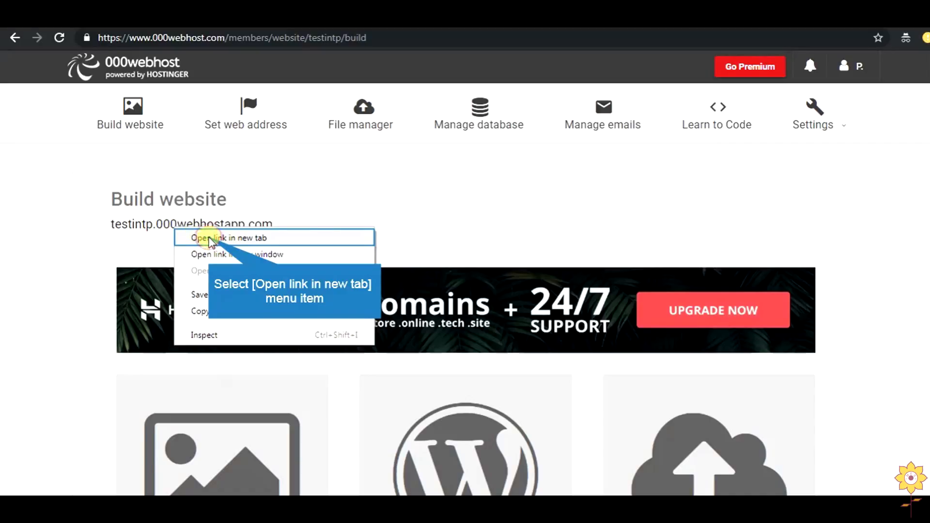
{"action": "left_click", "coordinate": [232, 238]}
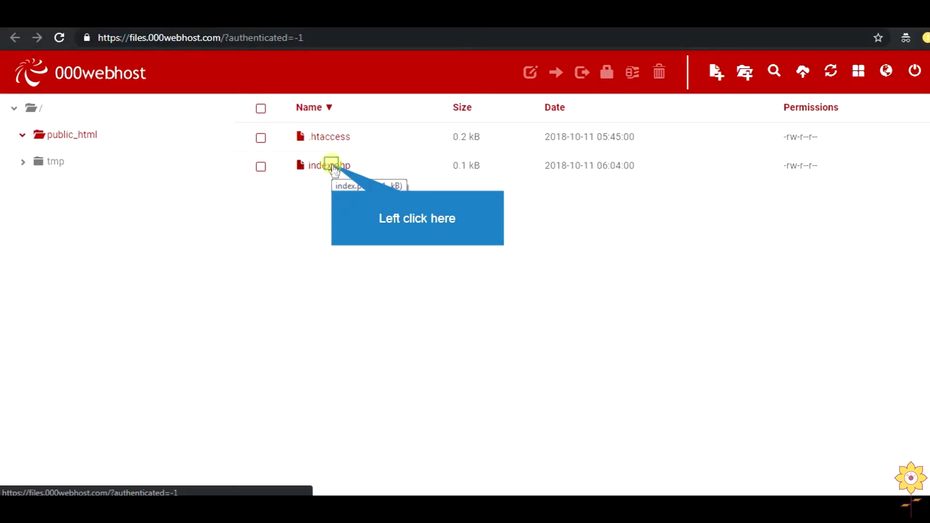
- Edit index.php so its echo reads "Hello world! intp" and save it
{"action": "left_click", "coordinate": [329, 165]}
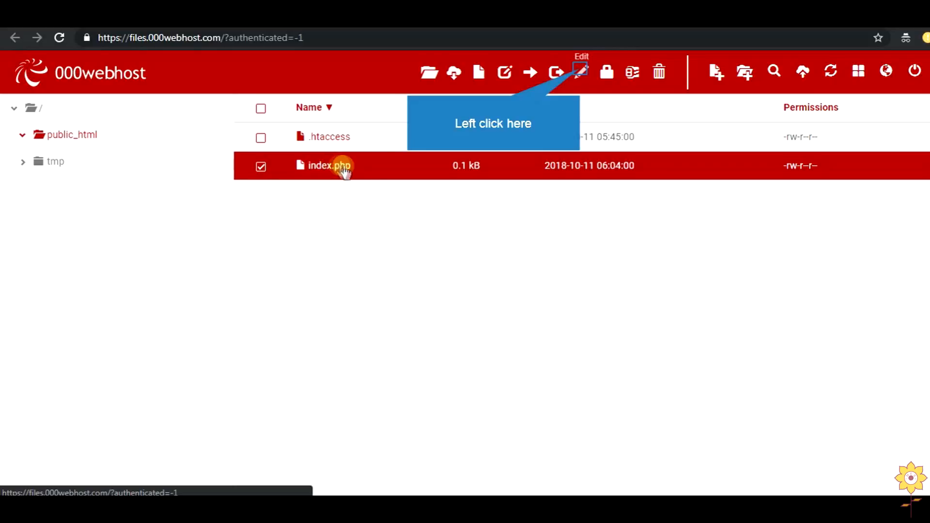
{"action": "left_click", "coordinate": [580, 72]}
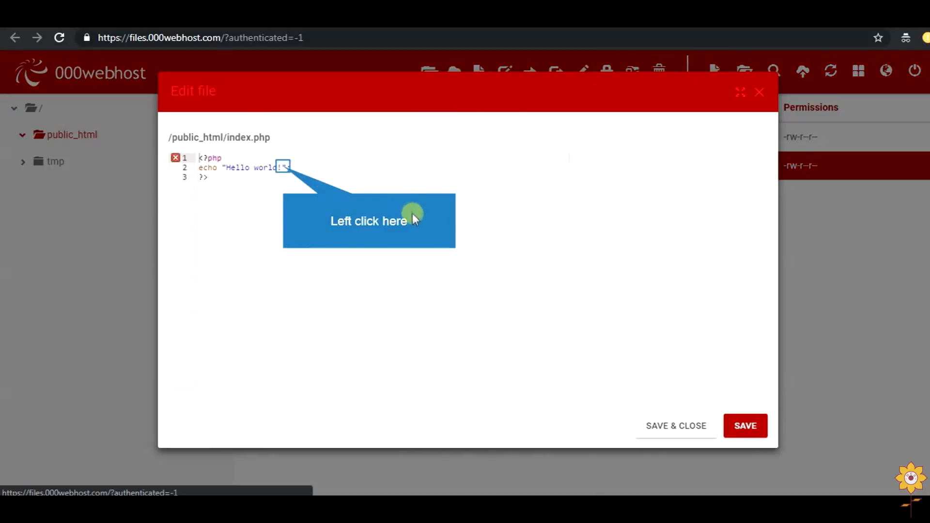
{"action": "left_click", "coordinate": [283, 166]}
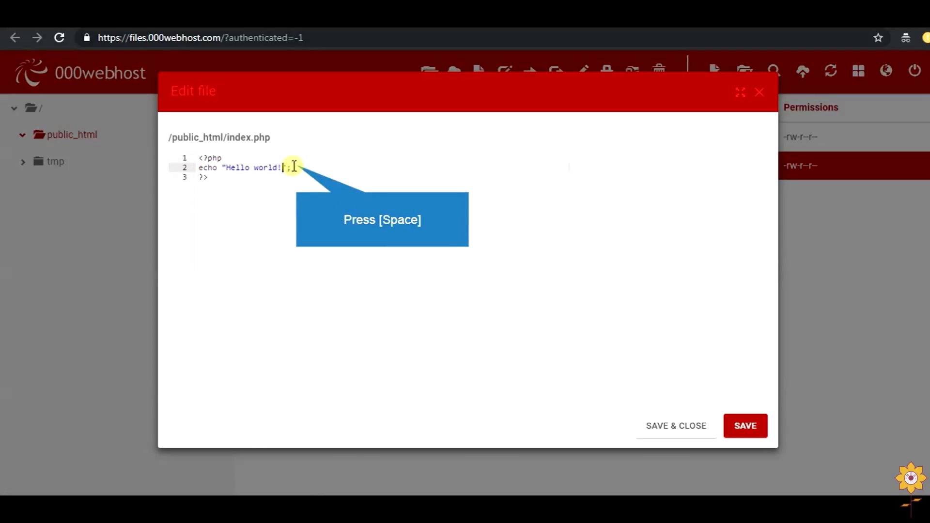
{"action": "key", "text": "space"}
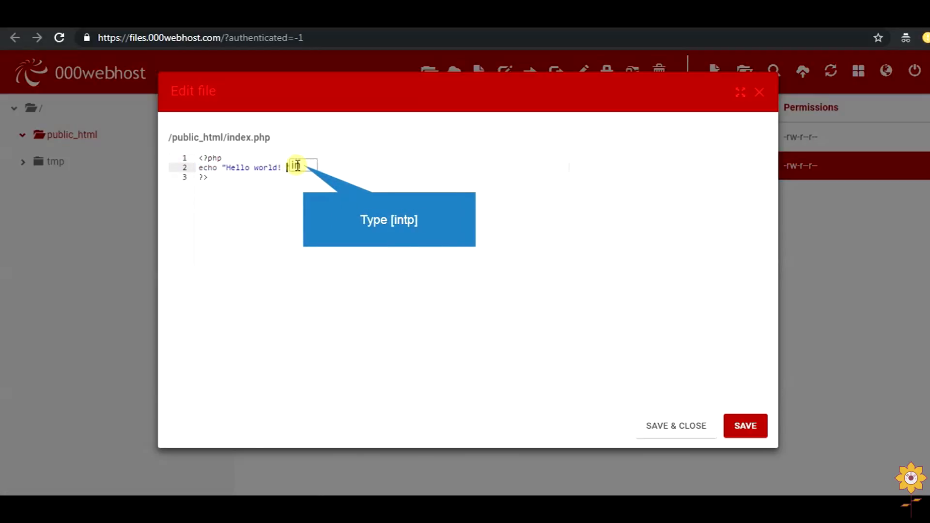
{"action": "type", "text": "intp"}
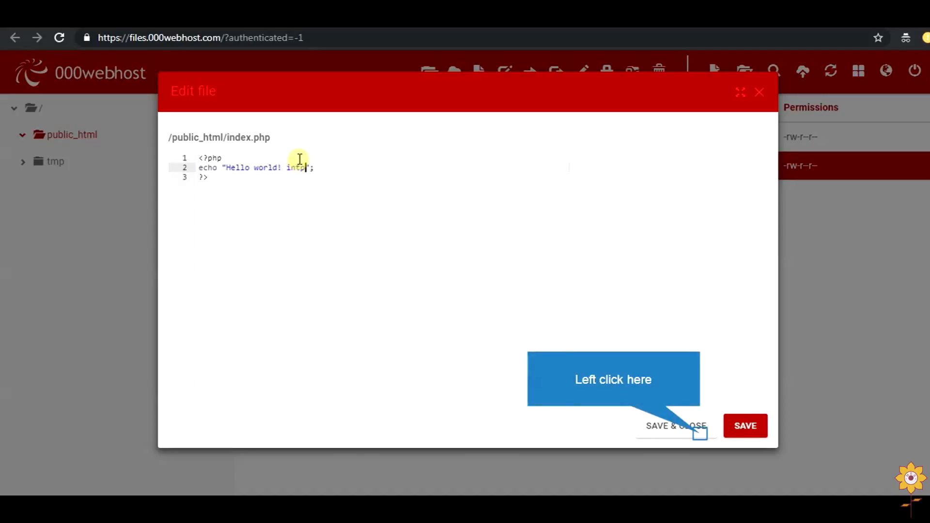
{"action": "mouse_move", "coordinate": [401, 193]}
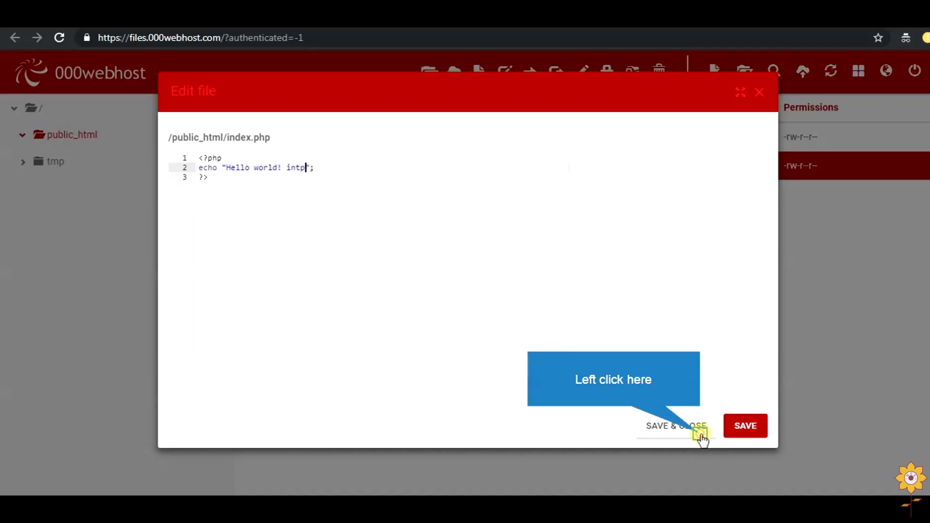
{"action": "left_click", "coordinate": [675, 427]}
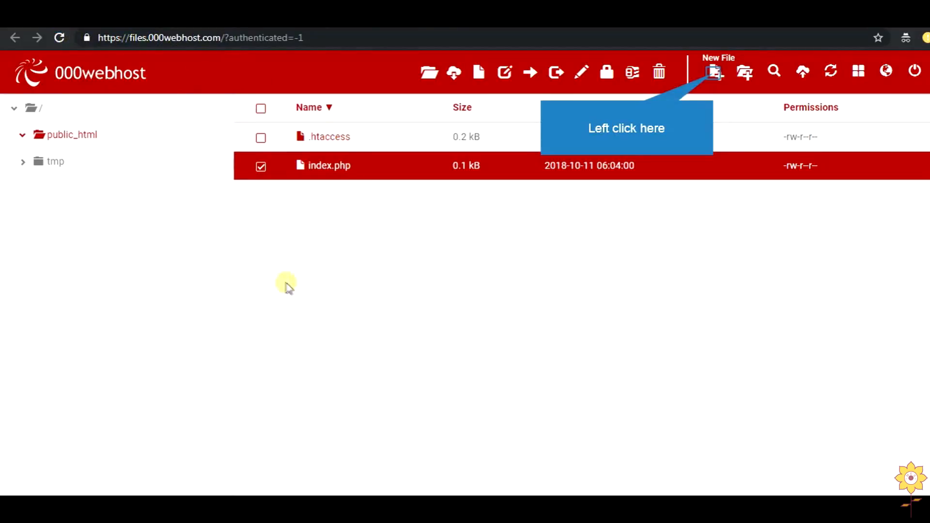
{"action": "mouse_move", "coordinate": [338, 70]}
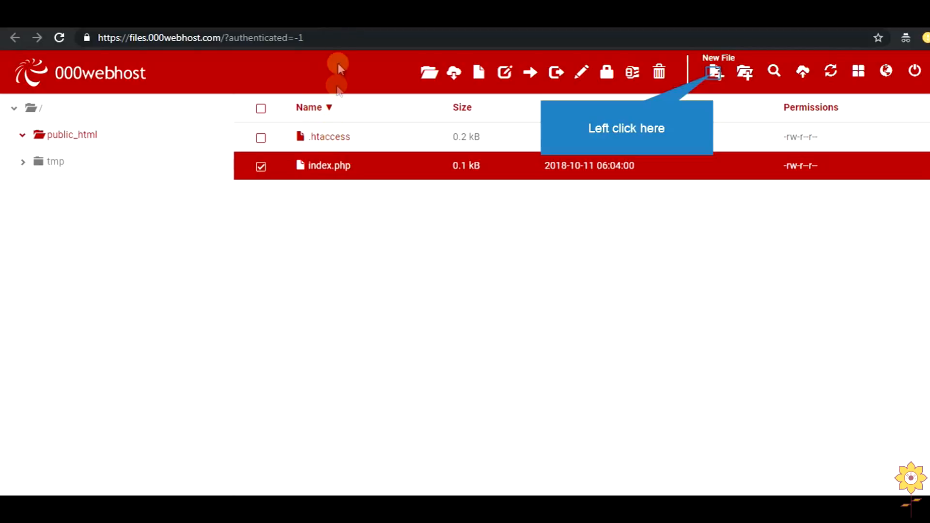
{"action": "mouse_move", "coordinate": [578, 73]}
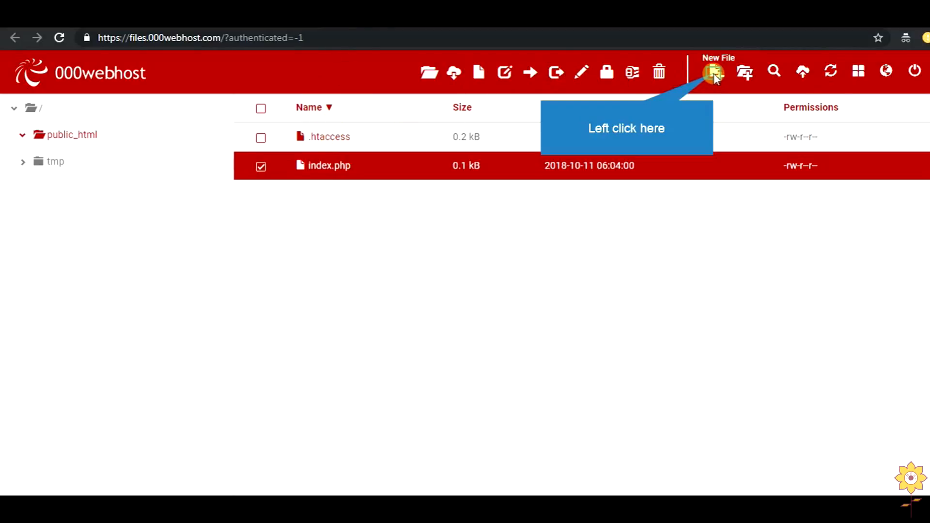
- Create a new file named test.html in public_html
{"action": "left_click", "coordinate": [715, 73]}
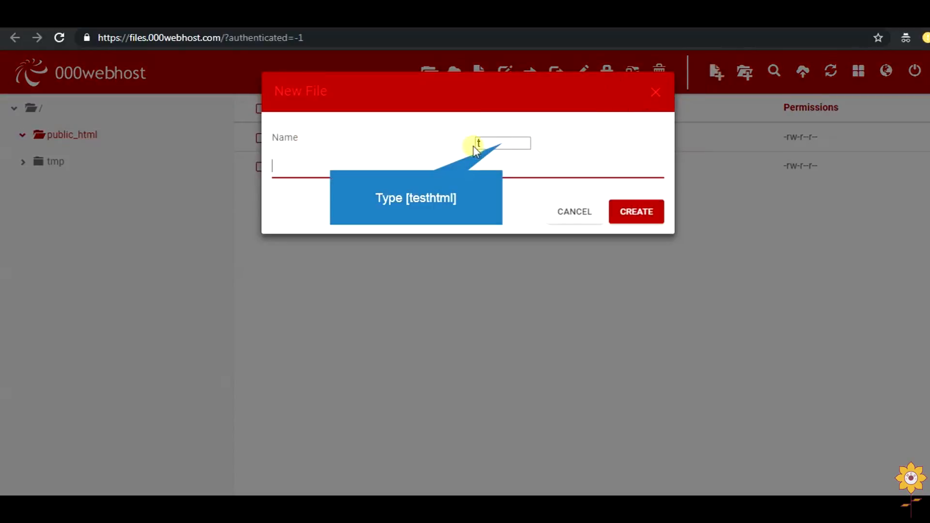
{"action": "type", "text": "testh"}
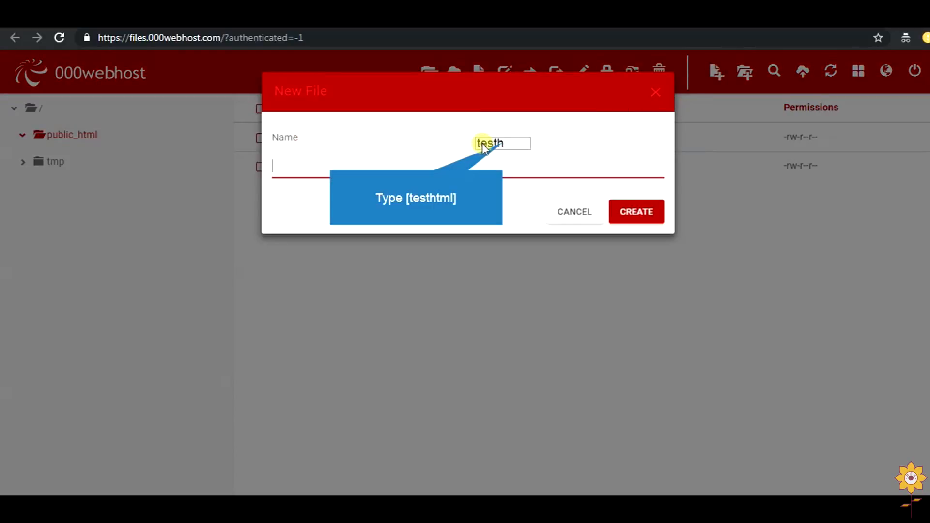
{"action": "type", "text": "test.html"}
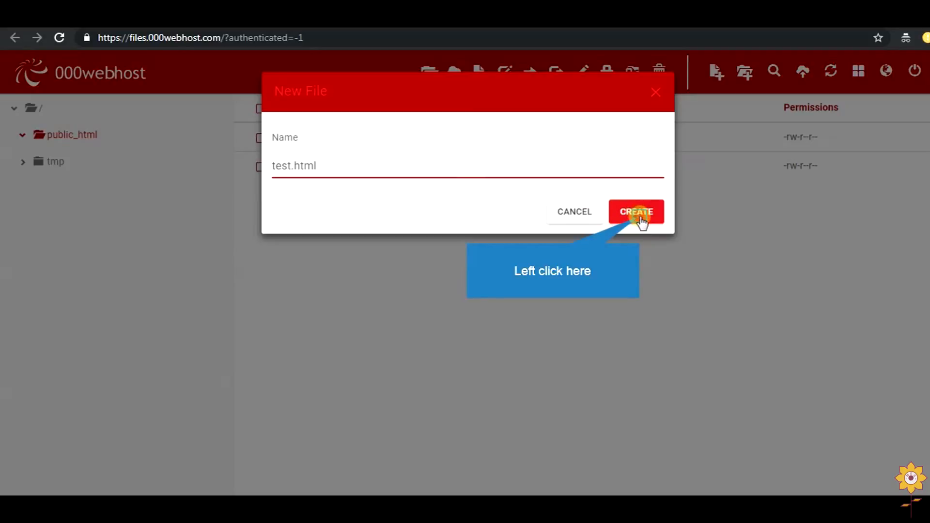
{"action": "left_click", "coordinate": [636, 213]}
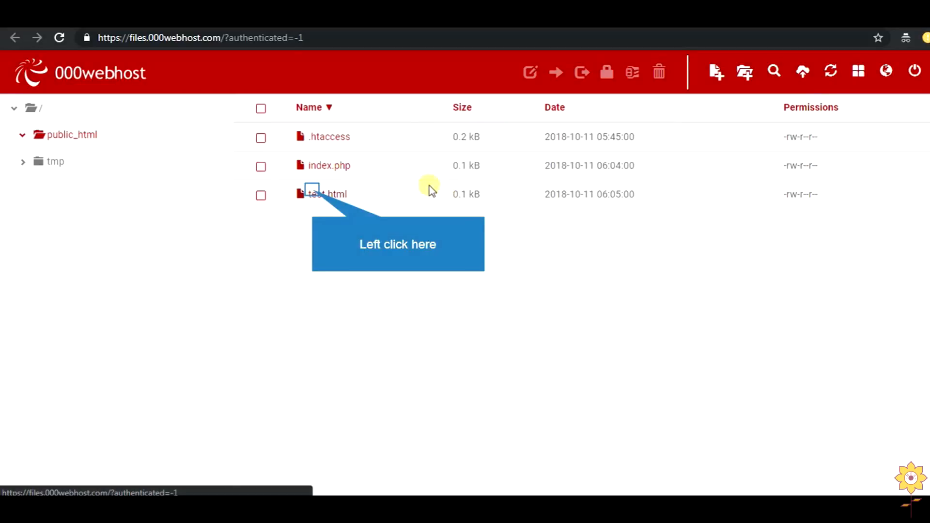
{"action": "mouse_move", "coordinate": [393, 223]}
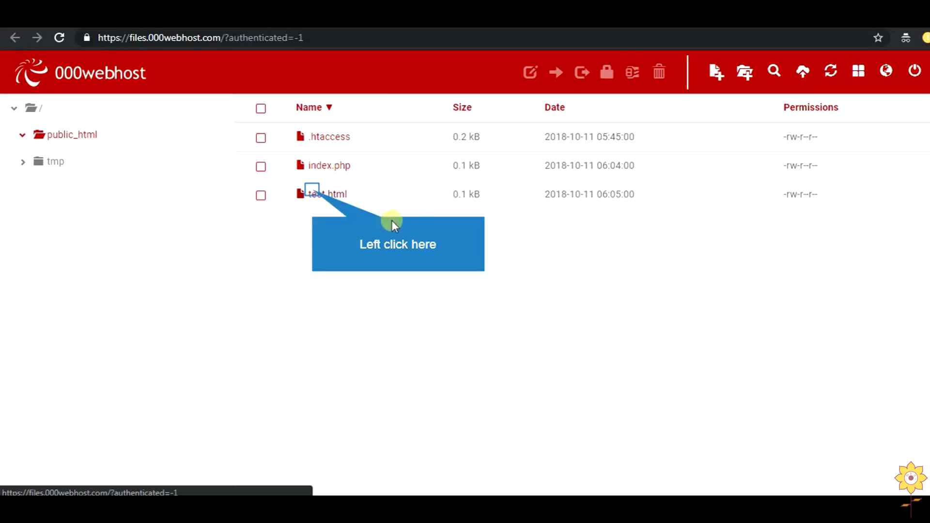
- Edit test.html and write an <h1> heading about the hosted html page
{"action": "left_click", "coordinate": [260, 195]}
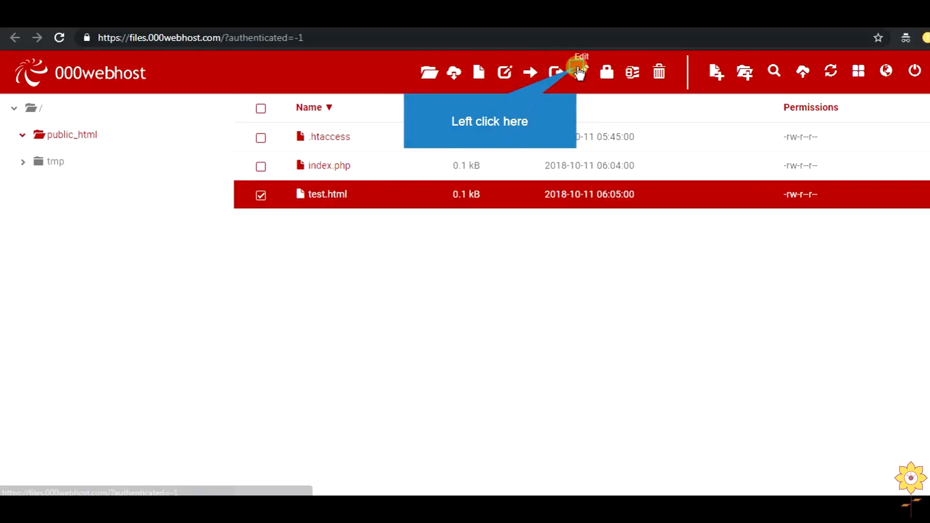
{"action": "left_click", "coordinate": [580, 72]}
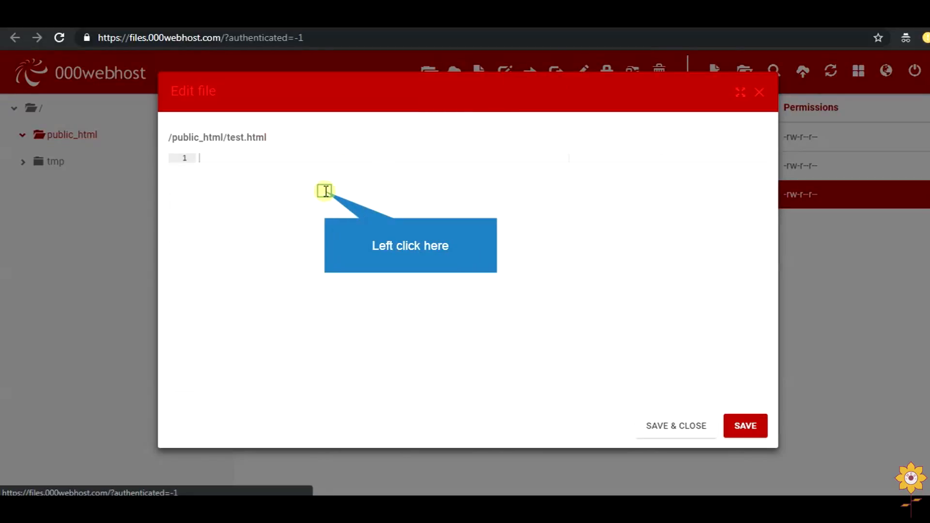
{"action": "type", "text": "<"}
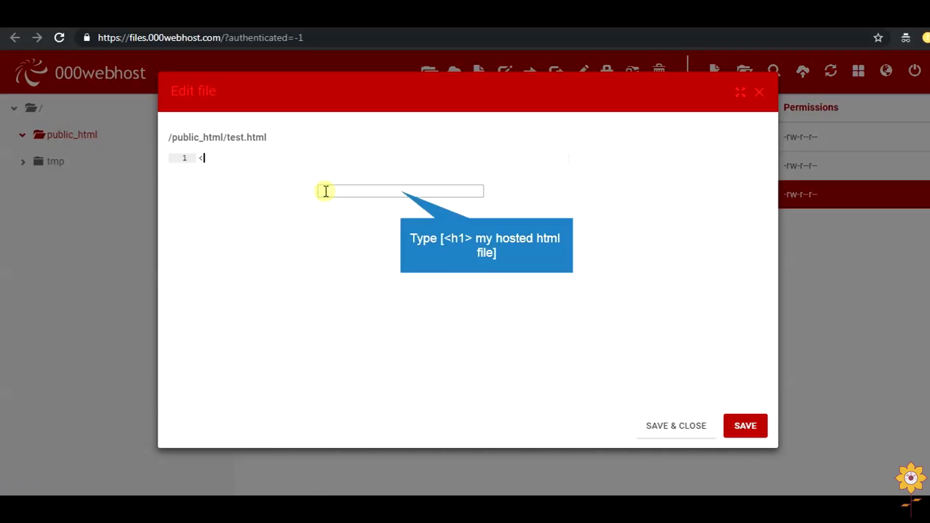
{"action": "type", "text": "<h1> mv"}
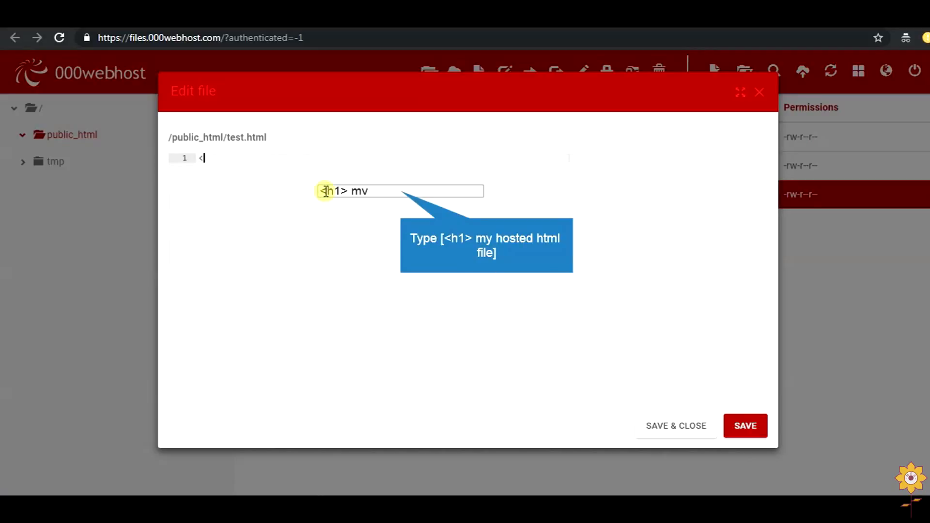
{"action": "type", "text": "hosted"}
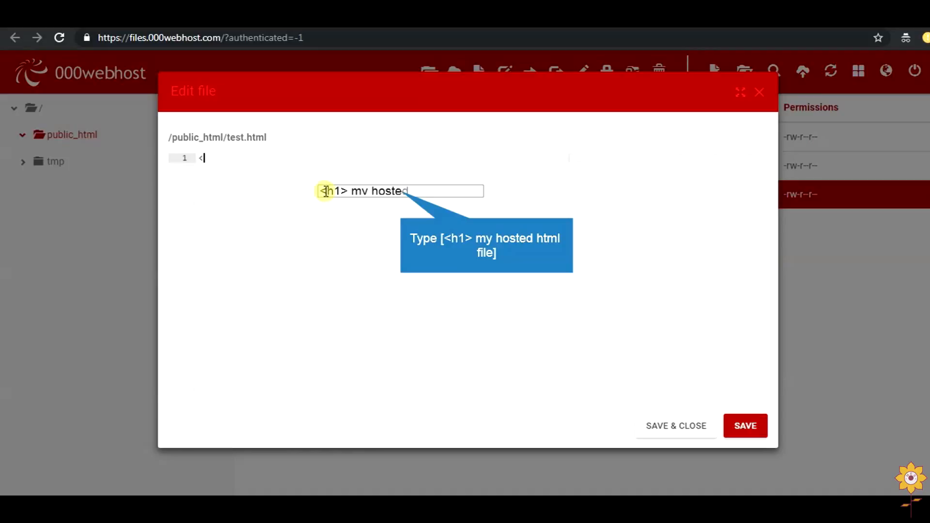
{"action": "type", "text": "html"}
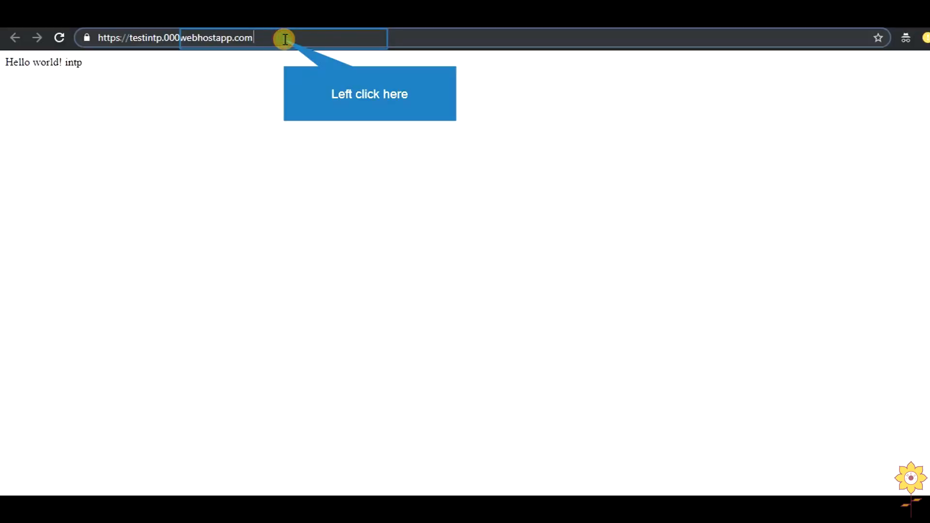
- Append /test to the testintp.000webhostapp.com address to visit the test page
{"action": "type", "text": "/test"}
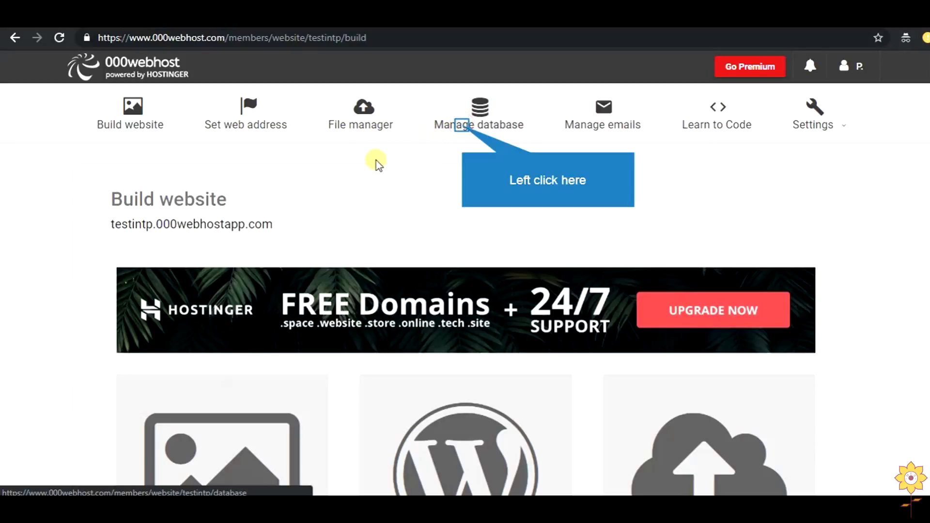
- In Manage database, start a new database named testdb and move on to its username
{"action": "left_click", "coordinate": [477, 112]}
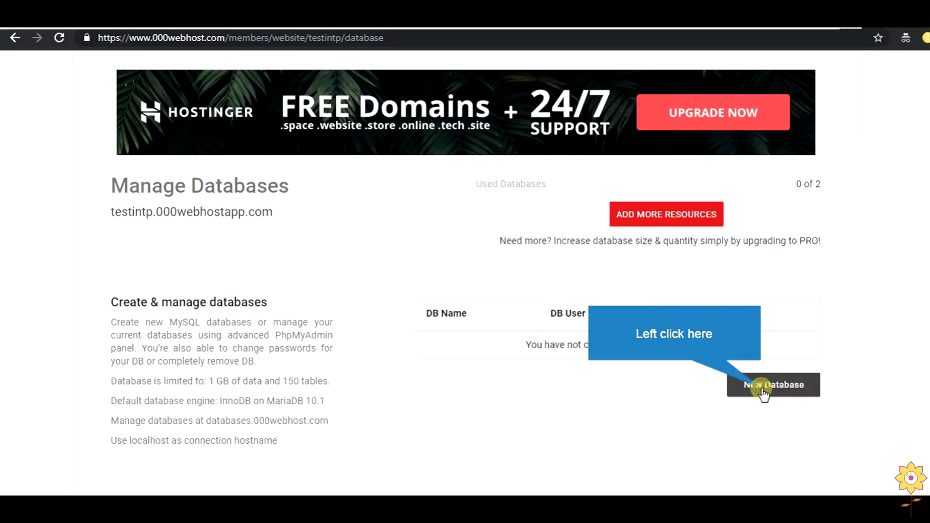
{"action": "left_click", "coordinate": [773, 384]}
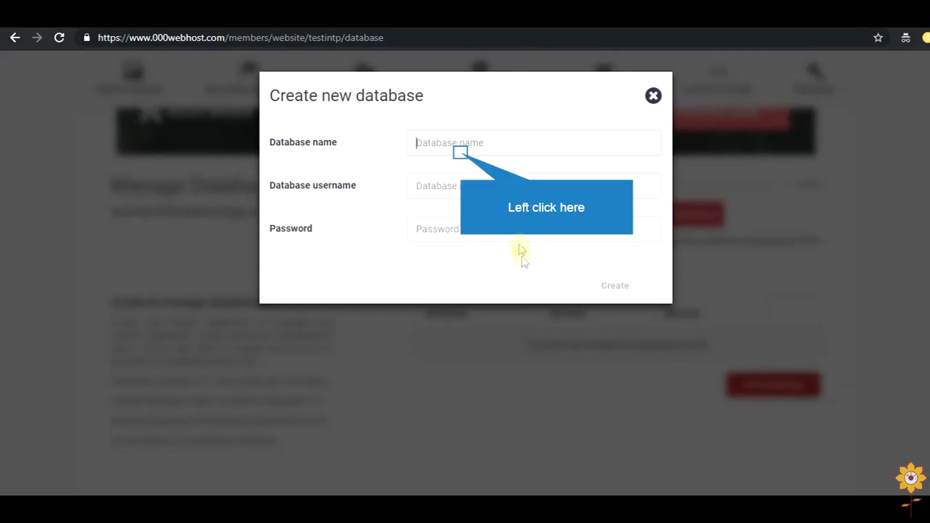
{"action": "left_click", "coordinate": [532, 142]}
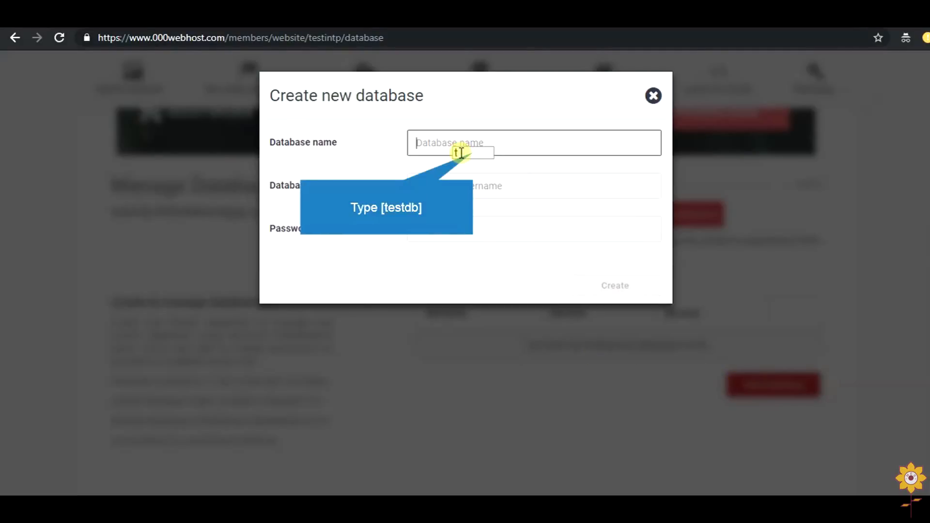
{"action": "type", "text": "testd"}
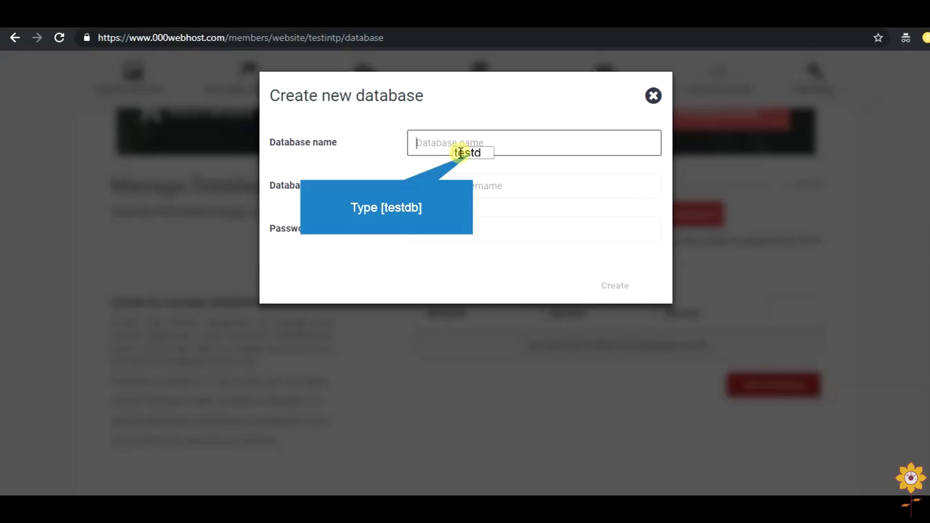
{"action": "type", "text": "testdb"}
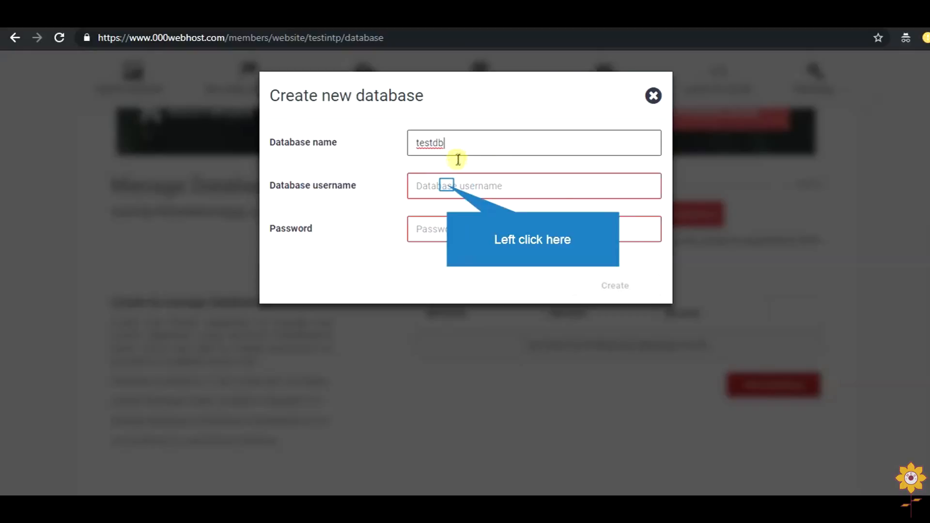
{"action": "left_click", "coordinate": [614, 285]}
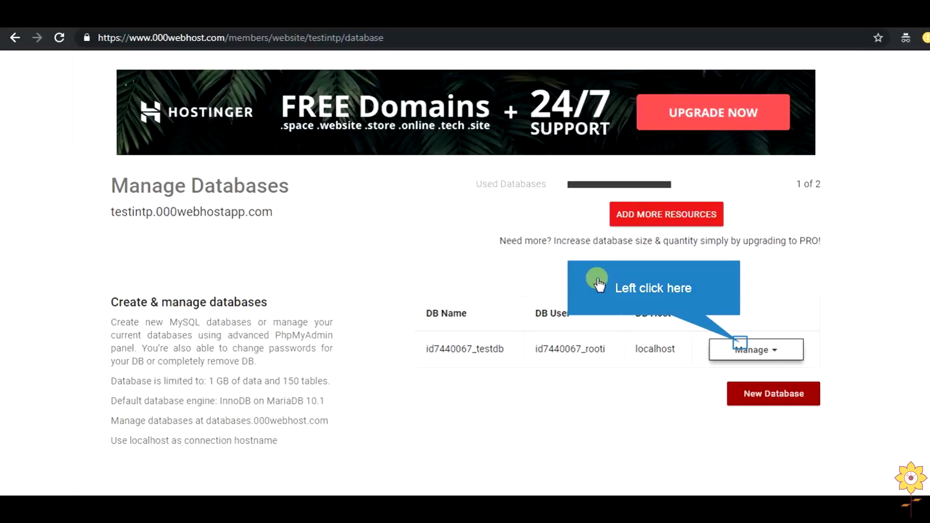
{"action": "mouse_move", "coordinate": [594, 282]}
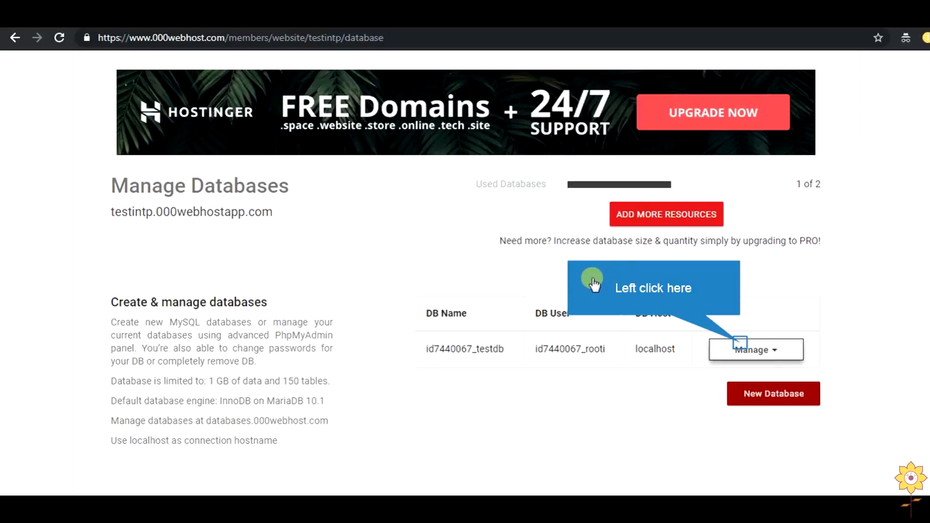
{"action": "mouse_move", "coordinate": [586, 284]}
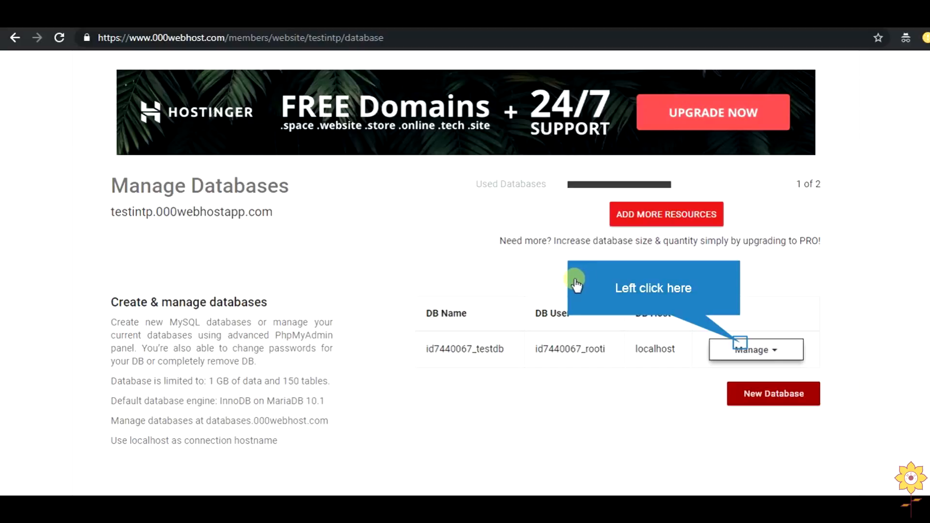
{"action": "mouse_move", "coordinate": [569, 282]}
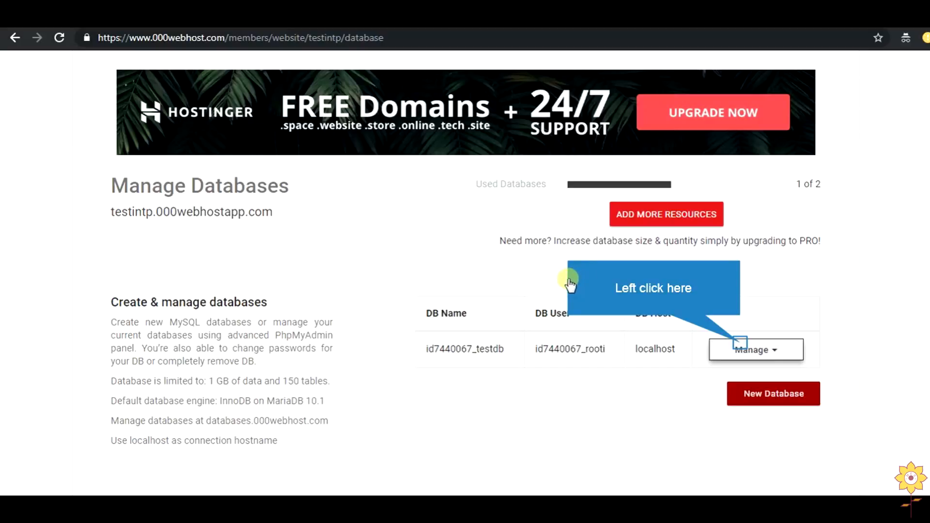
{"action": "mouse_move", "coordinate": [567, 285]}
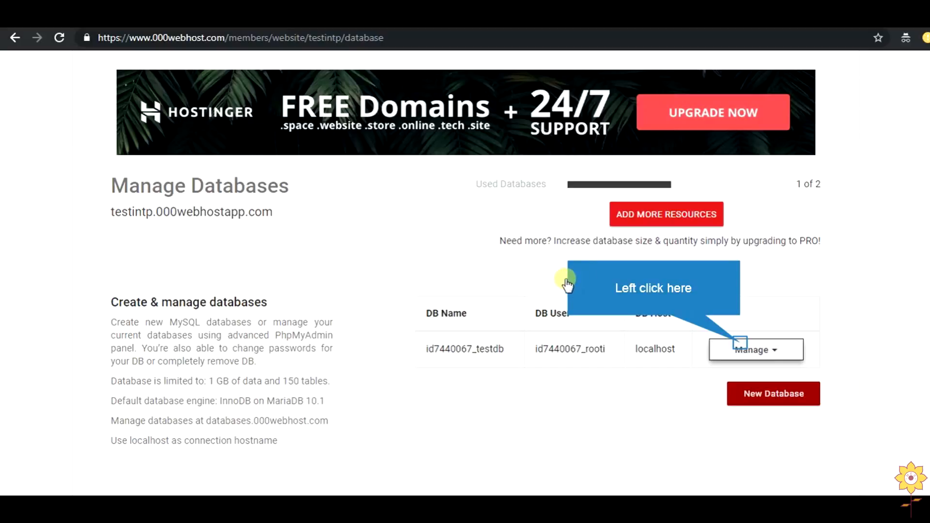
{"action": "mouse_move", "coordinate": [581, 311]}
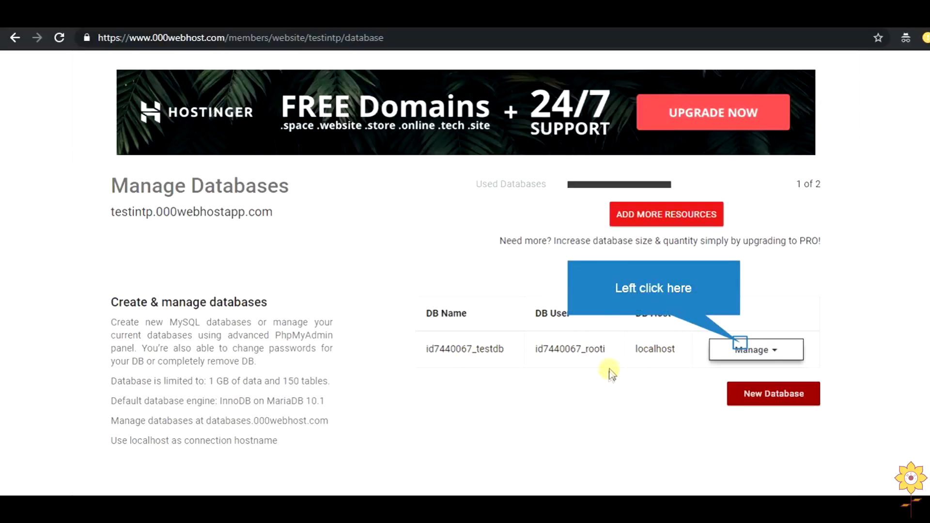
- Enter the database username in the phpMyAdmin login, re-entering it as id7440067_rooti after access was denied
{"action": "left_click", "coordinate": [755, 350]}
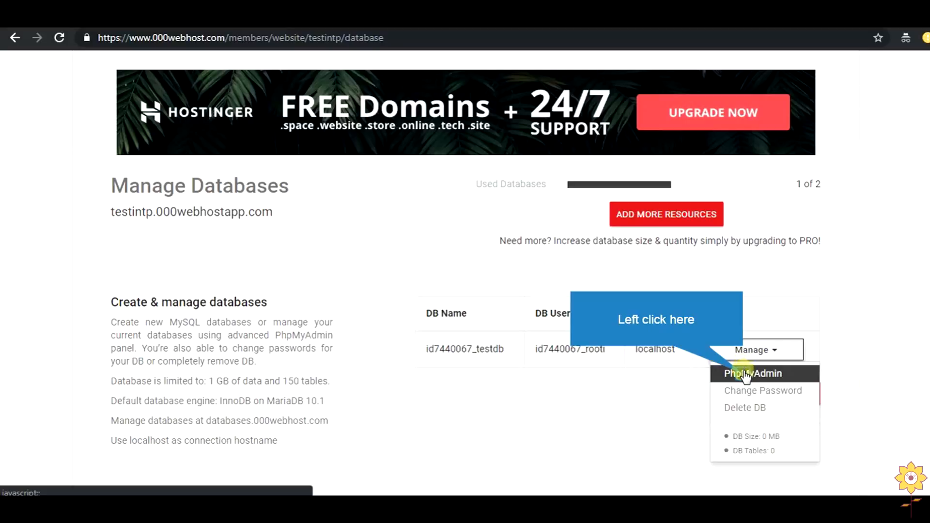
{"action": "left_click", "coordinate": [751, 373]}
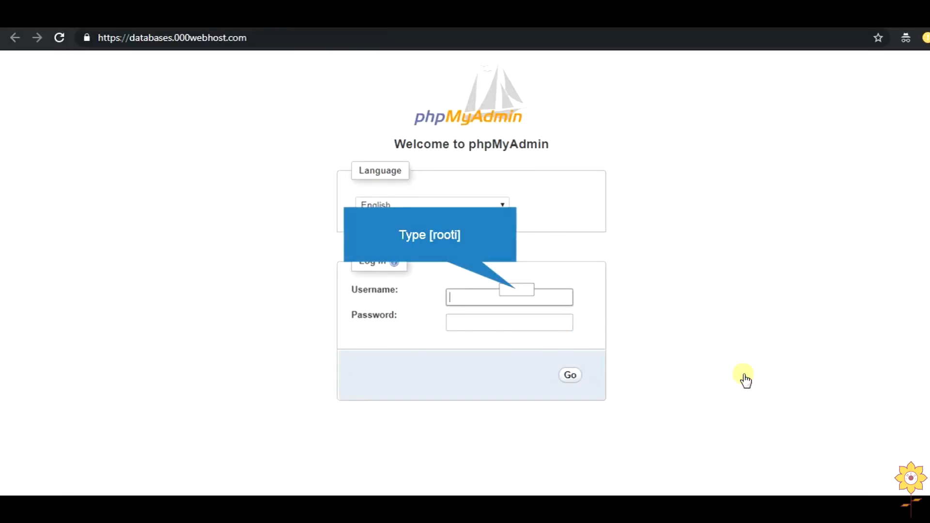
{"action": "type", "text": "r"}
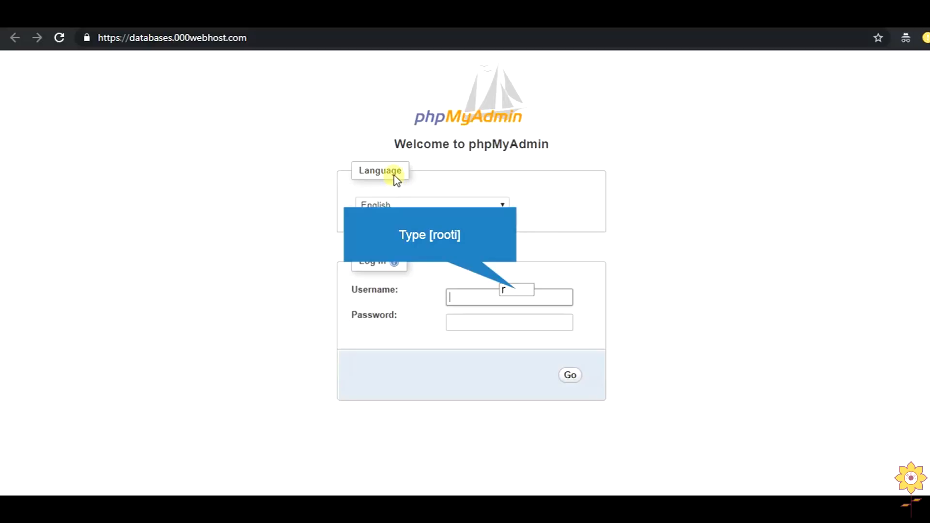
{"action": "type", "text": "o"}
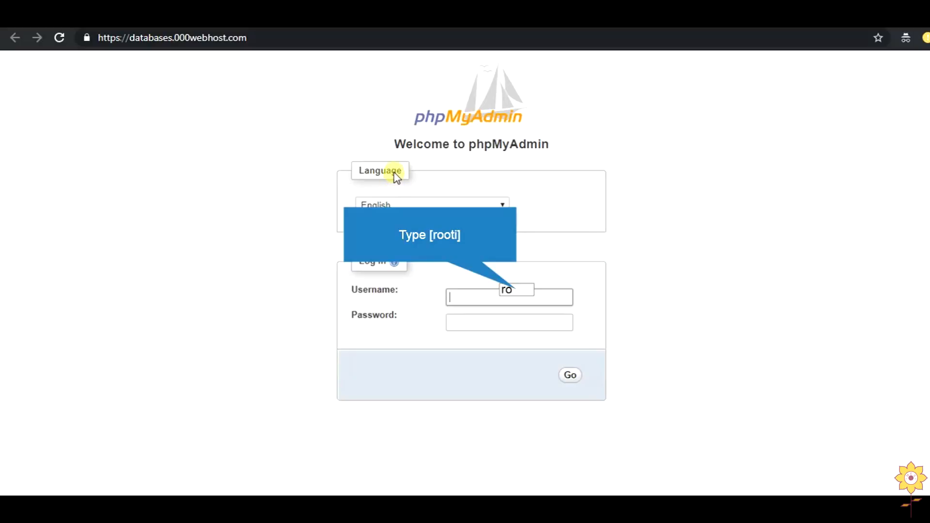
{"action": "type", "text": "ooti"}
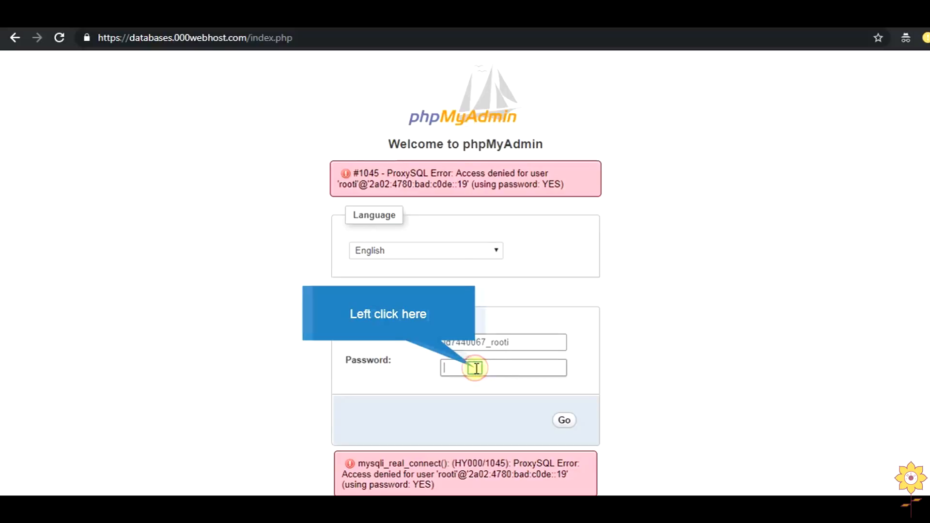
{"action": "type", "text": "rooti"}
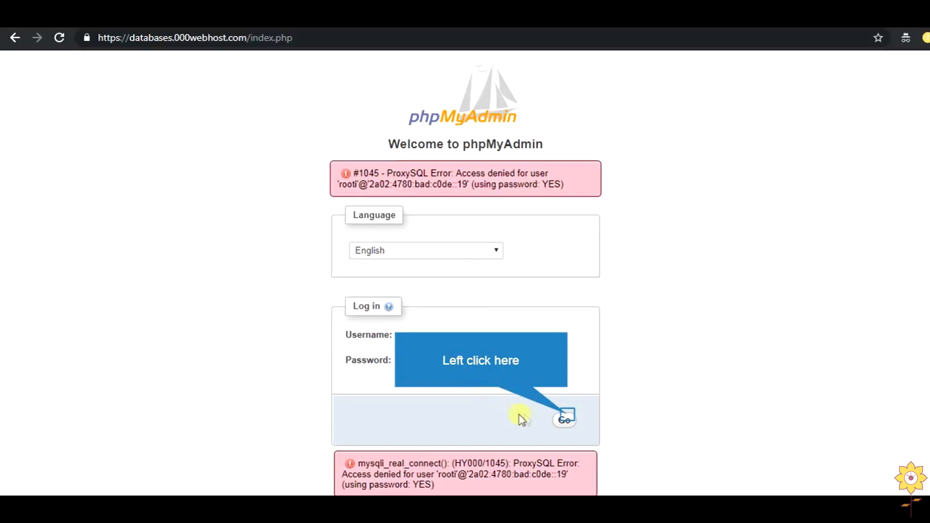
- Log in as id7440067_rooti to reach the MariaDB server home page listing id7440067_testdb
{"action": "left_click", "coordinate": [564, 418]}
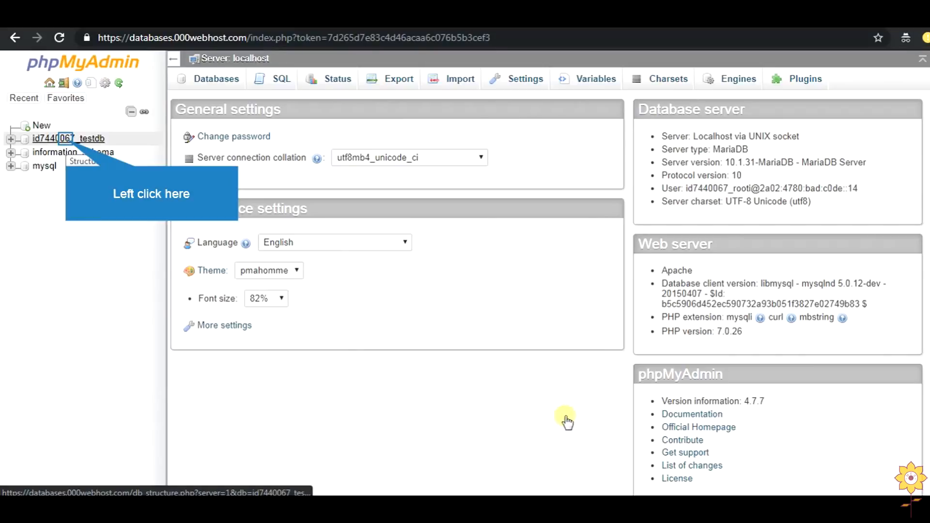
{"action": "mouse_move", "coordinate": [522, 335]}
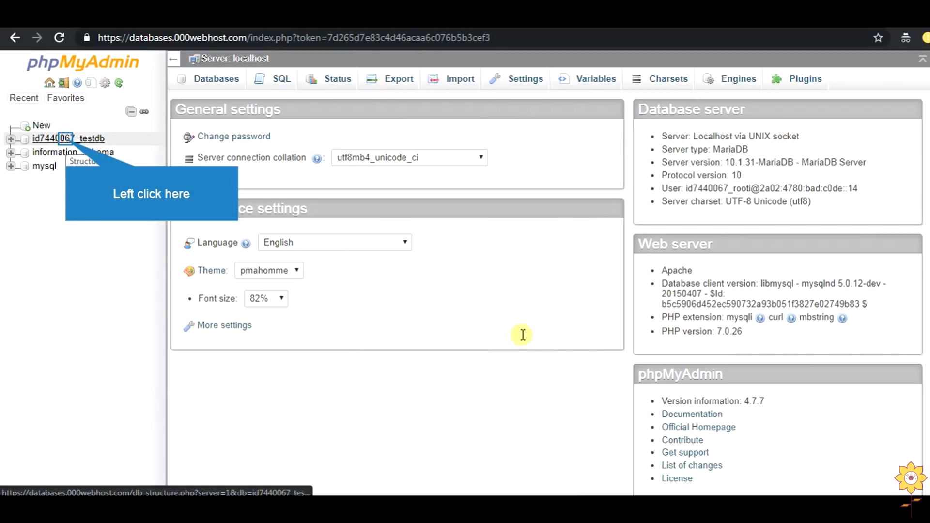
{"action": "mouse_move", "coordinate": [533, 290]}
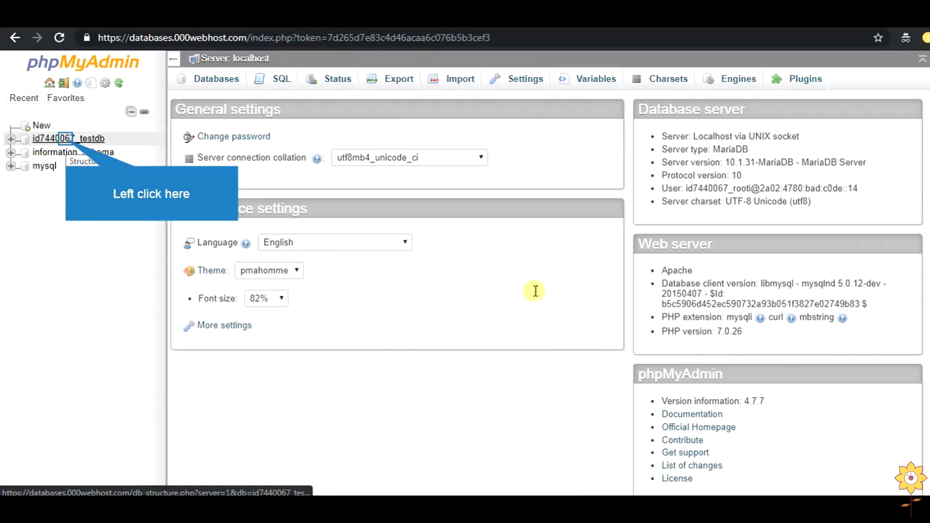
{"action": "mouse_move", "coordinate": [552, 266]}
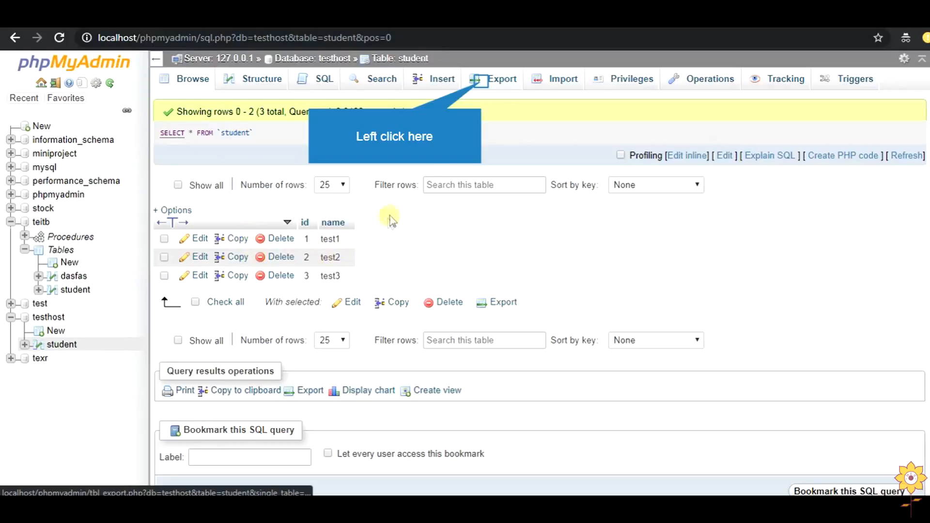
- Export the local student table as student.sql and reveal it in the Downloads folder
{"action": "left_click", "coordinate": [502, 78]}
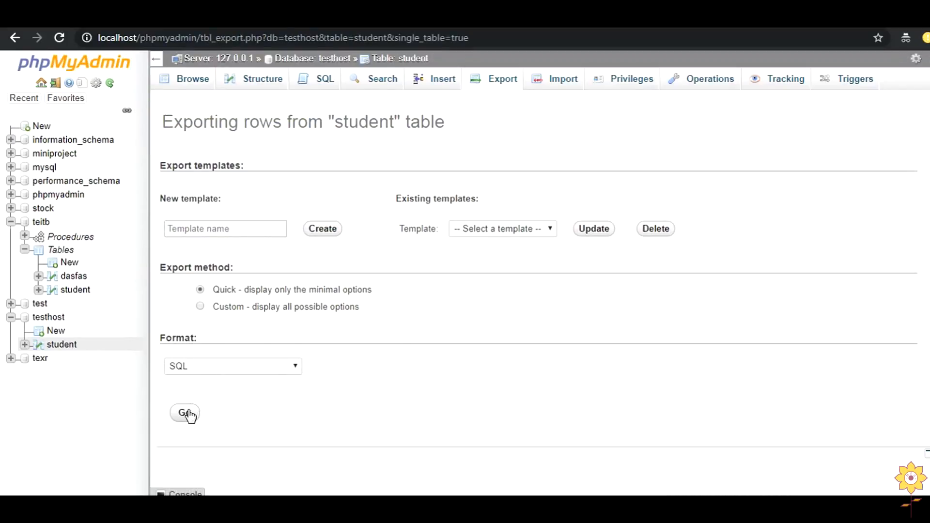
{"action": "left_click", "coordinate": [184, 413]}
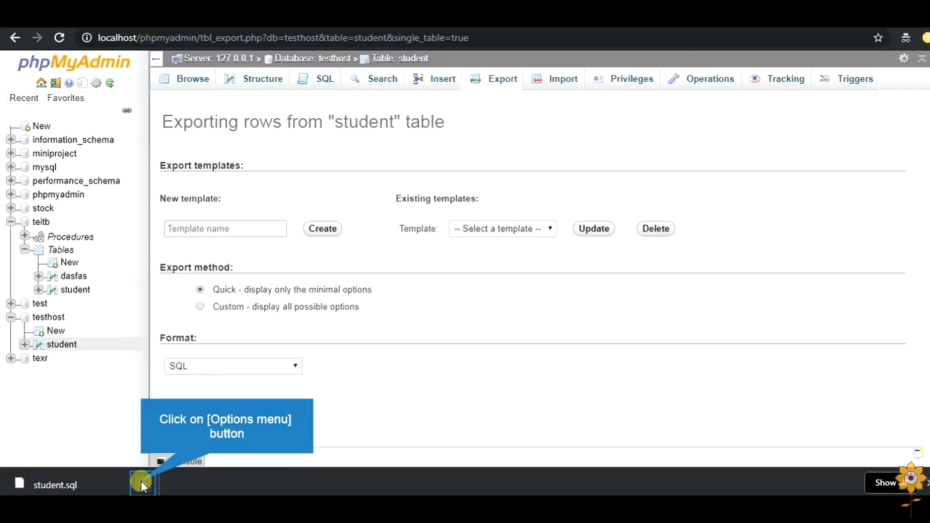
{"action": "left_click", "coordinate": [142, 485]}
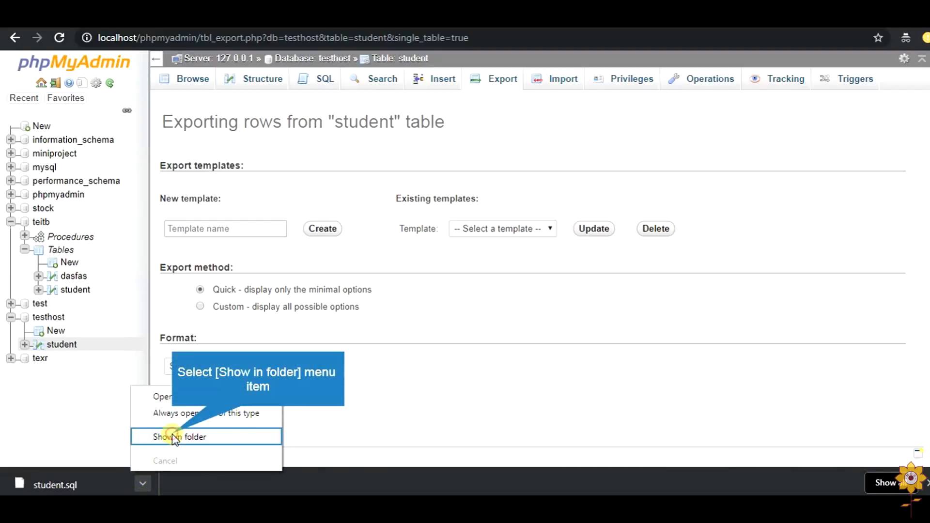
{"action": "left_click", "coordinate": [180, 437]}
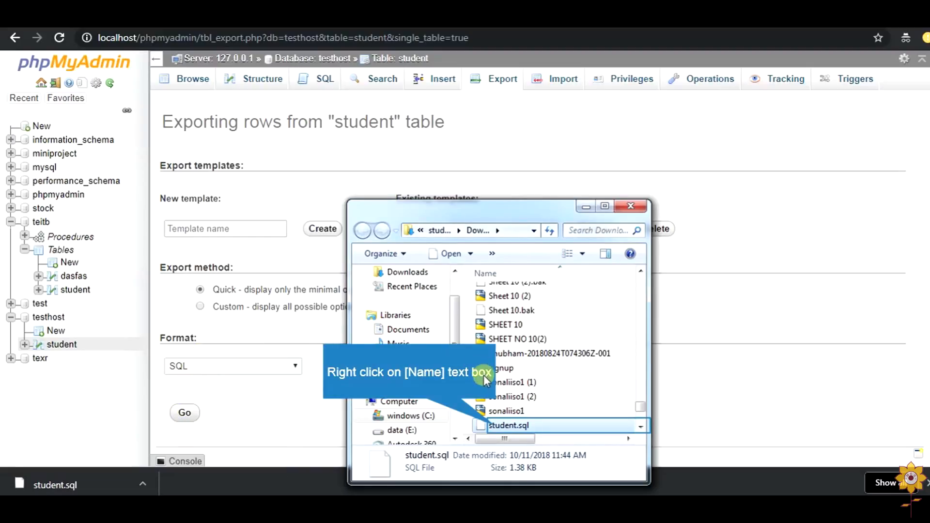
- Open student.sql from Downloads with Notepad++
{"action": "right_click", "coordinate": [507, 425]}
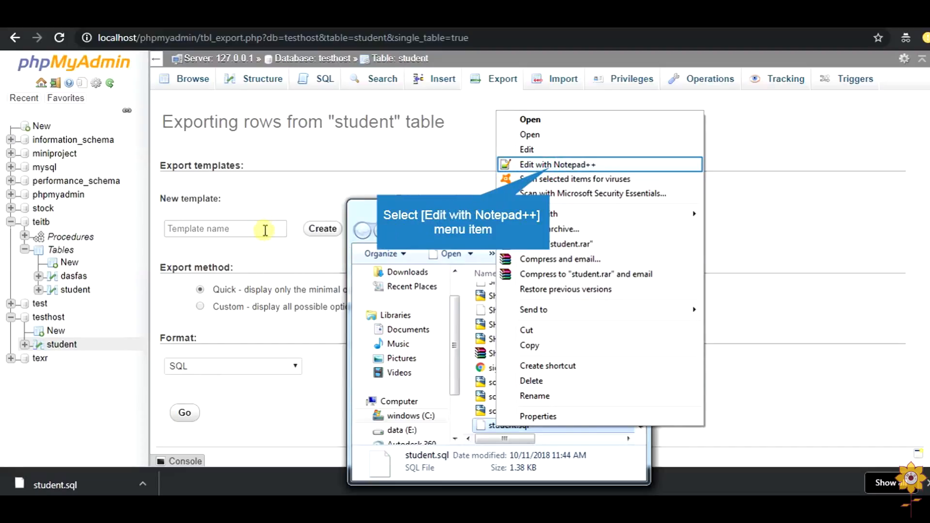
{"action": "left_click", "coordinate": [556, 164]}
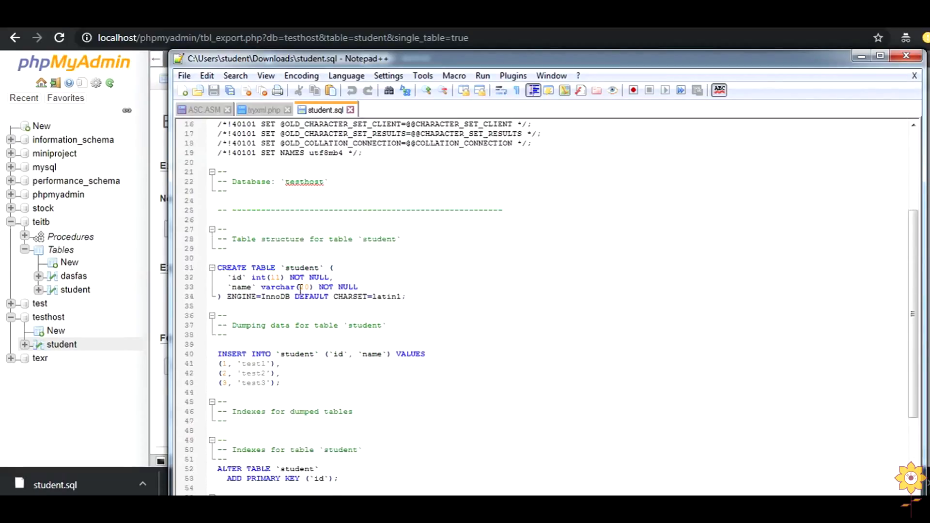
- Review the CREATE TABLE and INSERT statements in student.sql, then close the file and minimize Notepad++
{"action": "scroll", "scroll_direction": "down", "scroll_amount": 3}
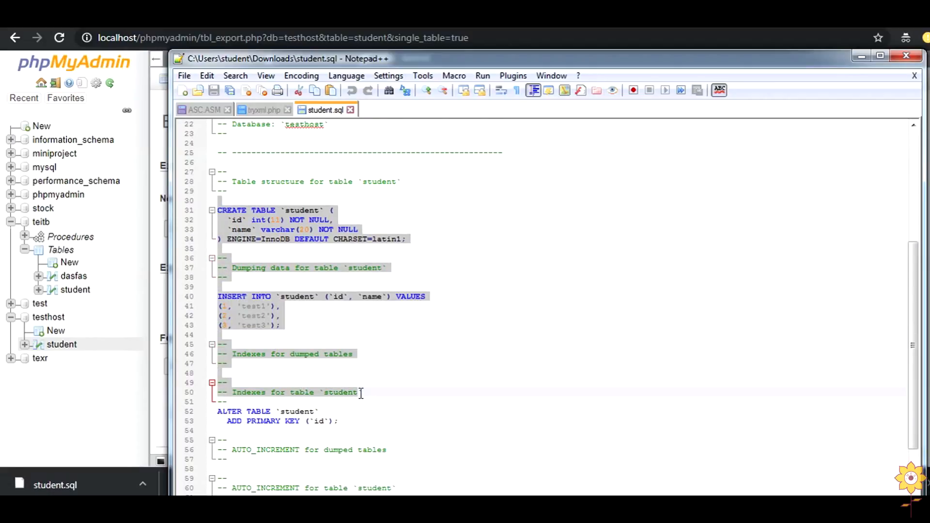
{"action": "scroll", "scroll_direction": "down", "scroll_amount": 3}
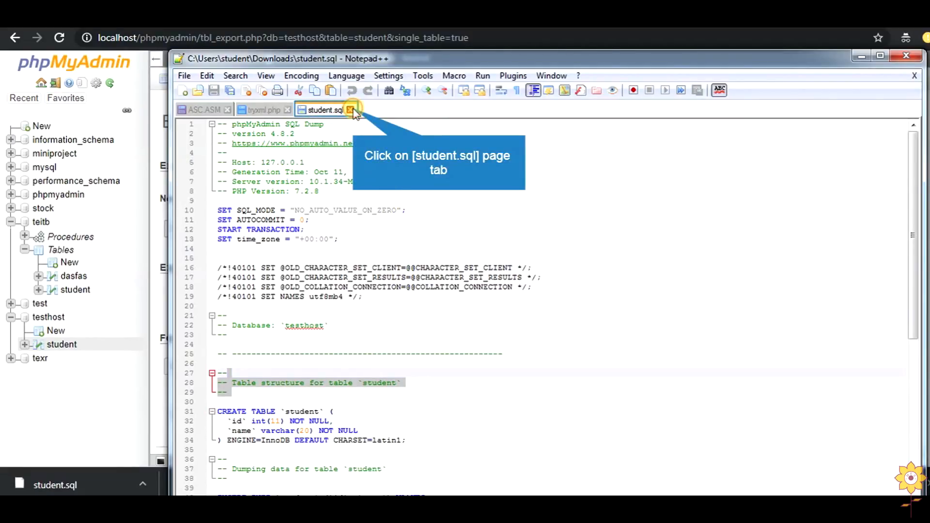
{"action": "left_click", "coordinate": [353, 109]}
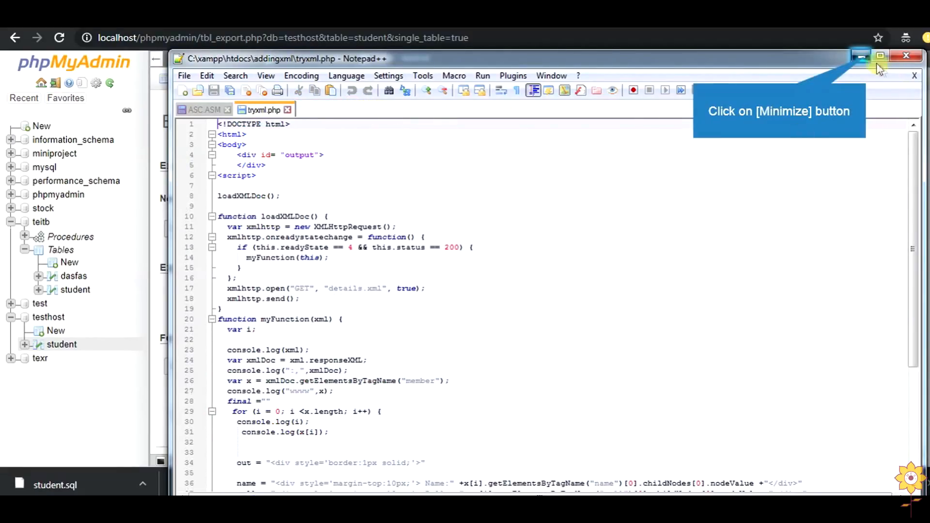
{"action": "left_click", "coordinate": [861, 56]}
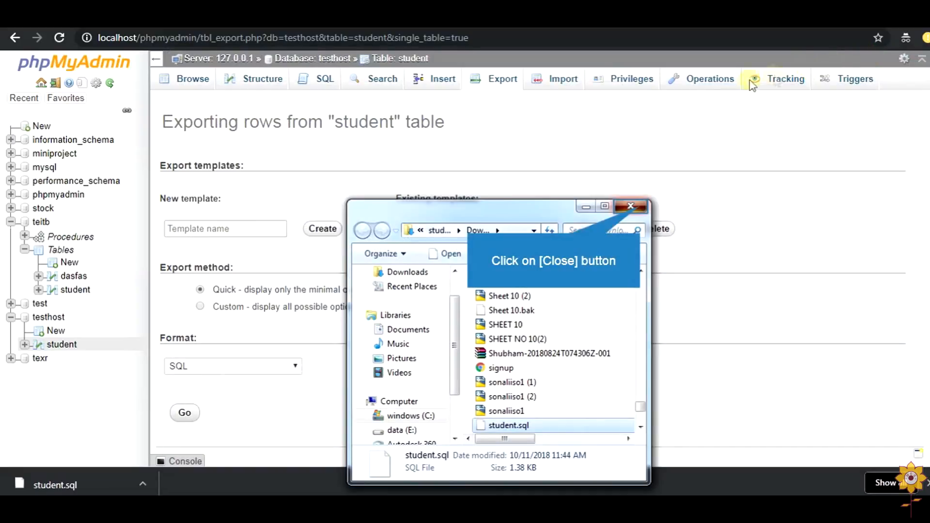
{"action": "mouse_move", "coordinate": [641, 209]}
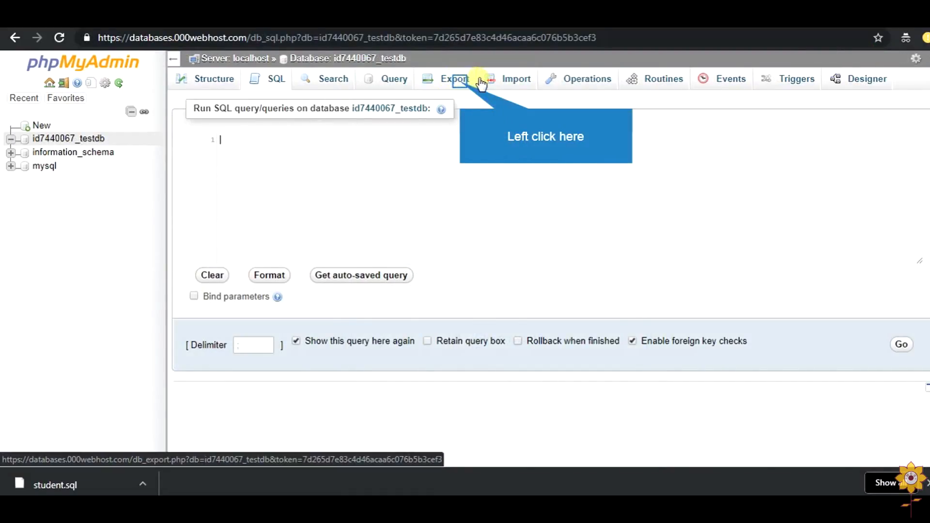
{"action": "mouse_move", "coordinate": [454, 98]}
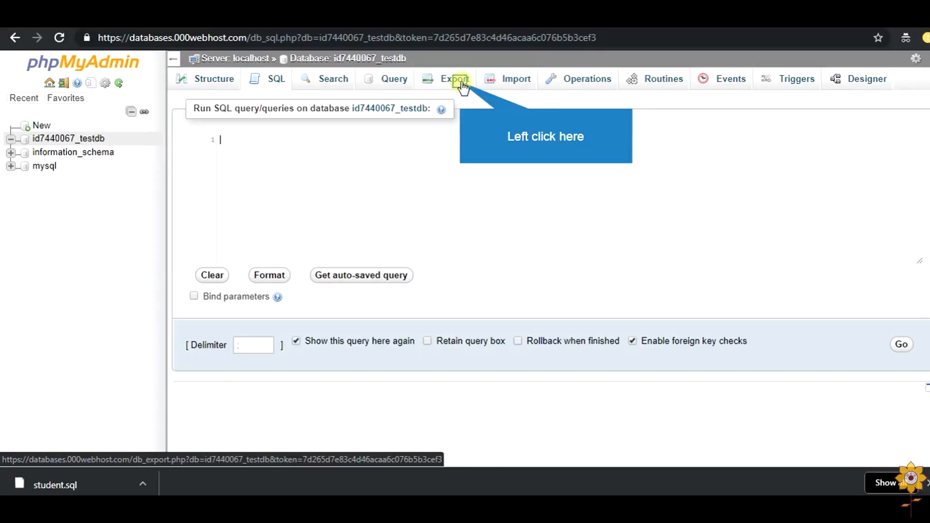
- Switch from the Export page to the Import page of id7440067_testdb
{"action": "left_click", "coordinate": [456, 79]}
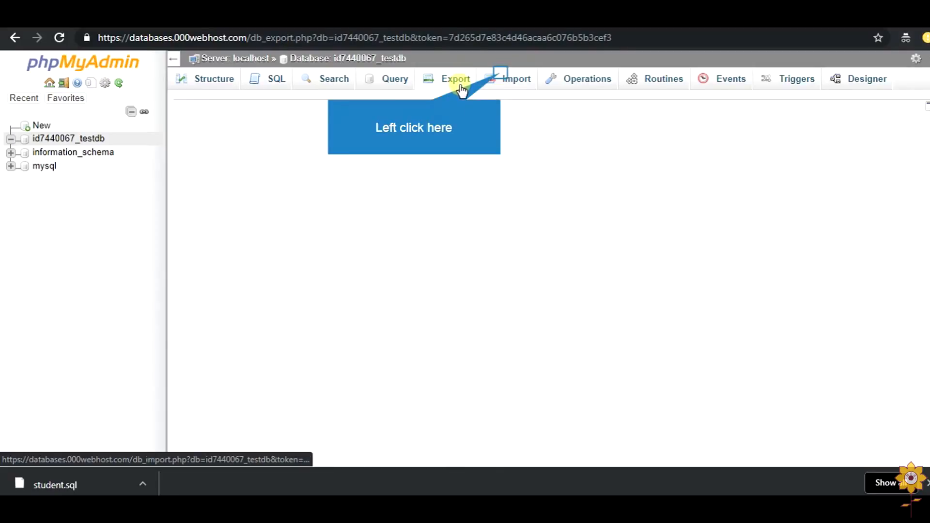
{"action": "mouse_move", "coordinate": [453, 112]}
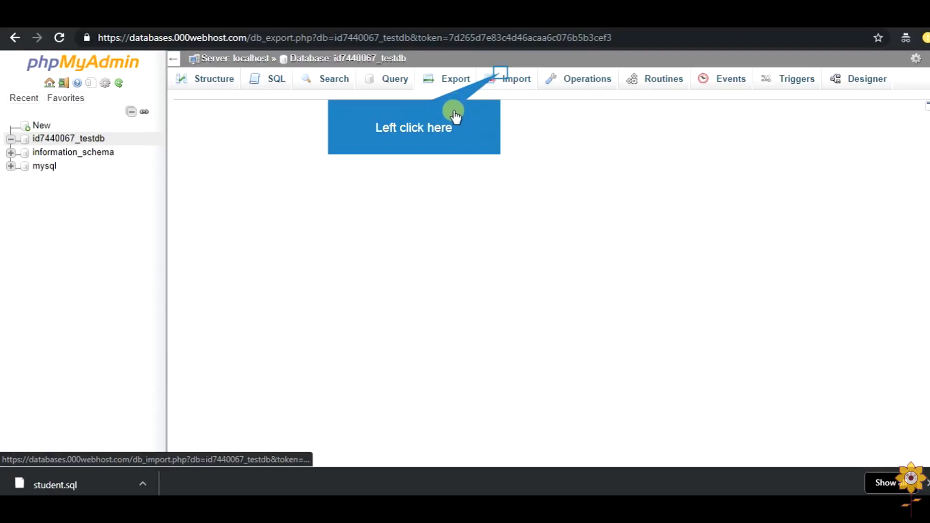
{"action": "mouse_move", "coordinate": [486, 123]}
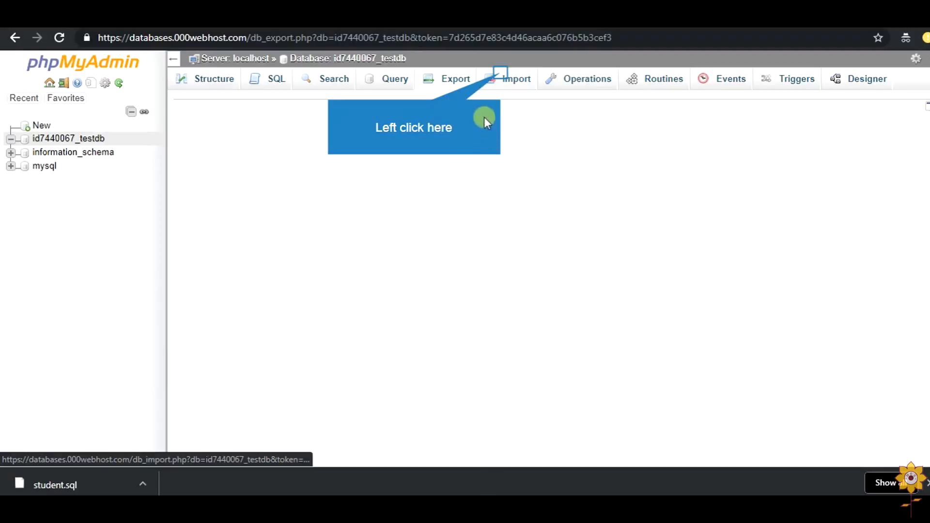
{"action": "mouse_move", "coordinate": [504, 94]}
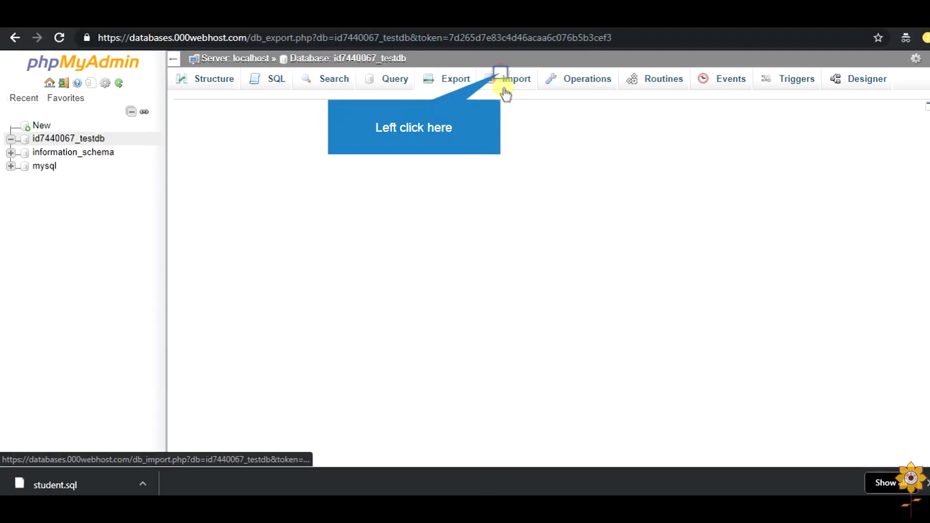
{"action": "left_click", "coordinate": [508, 78]}
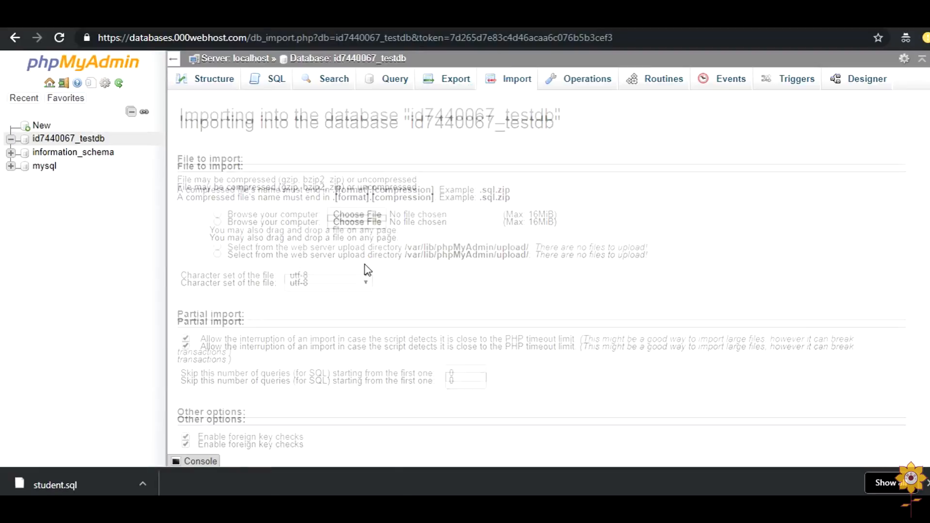
- Choose student.sql from Downloads, found by searching 'stude', as the file to import into id7440067_testdb
{"action": "scroll", "scroll_direction": "down", "scroll_amount": 3}
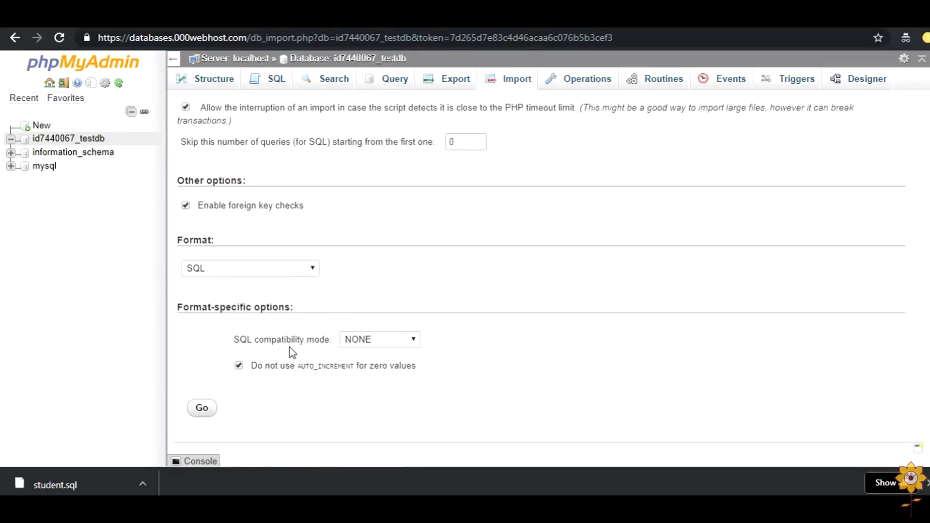
{"action": "scroll", "scroll_direction": "up", "scroll_amount": 3}
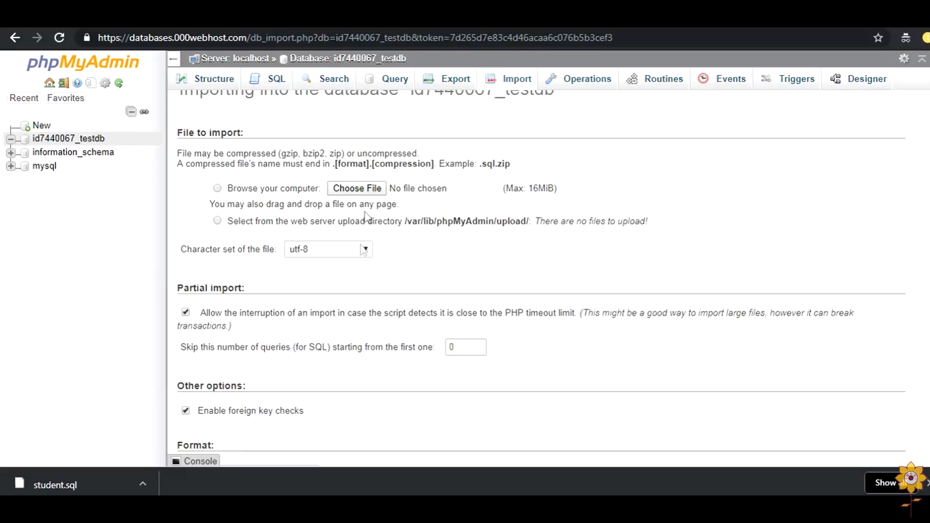
{"action": "left_click", "coordinate": [357, 188]}
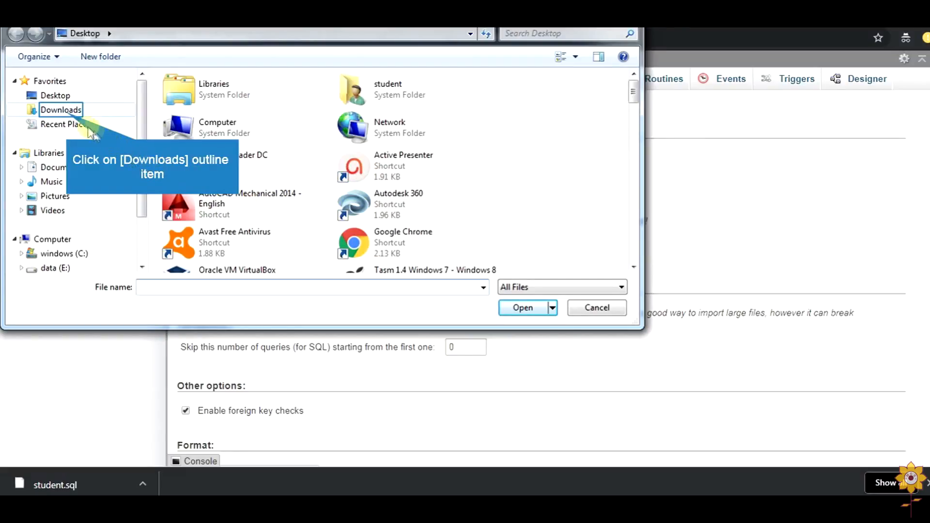
{"action": "left_click", "coordinate": [60, 109]}
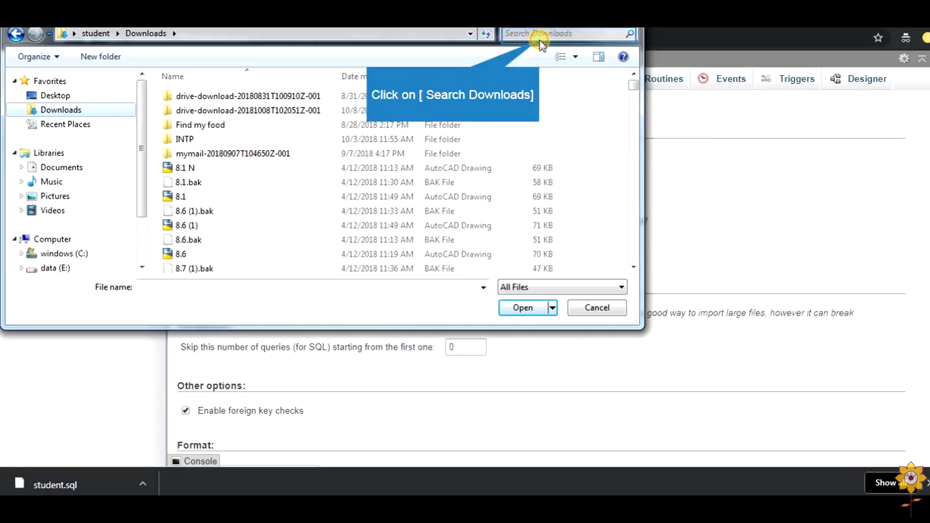
{"action": "left_click", "coordinate": [561, 33]}
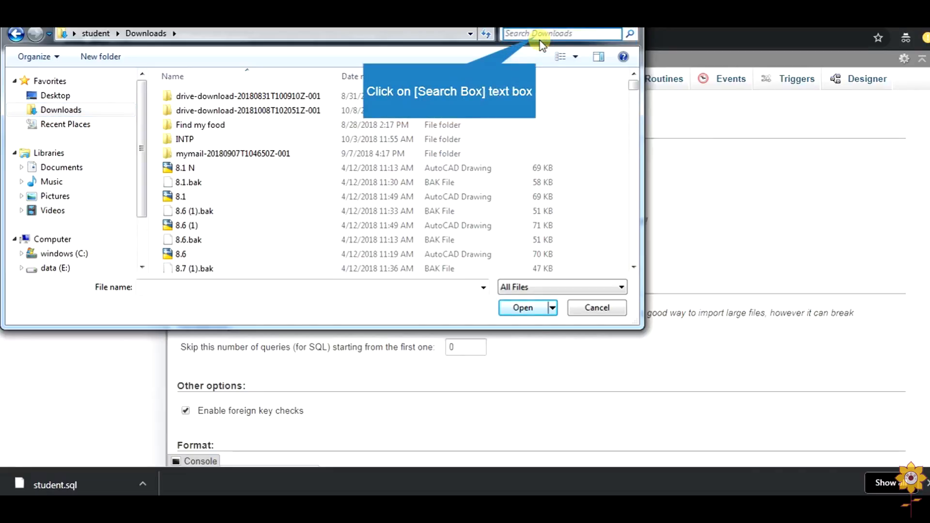
{"action": "type", "text": "s"}
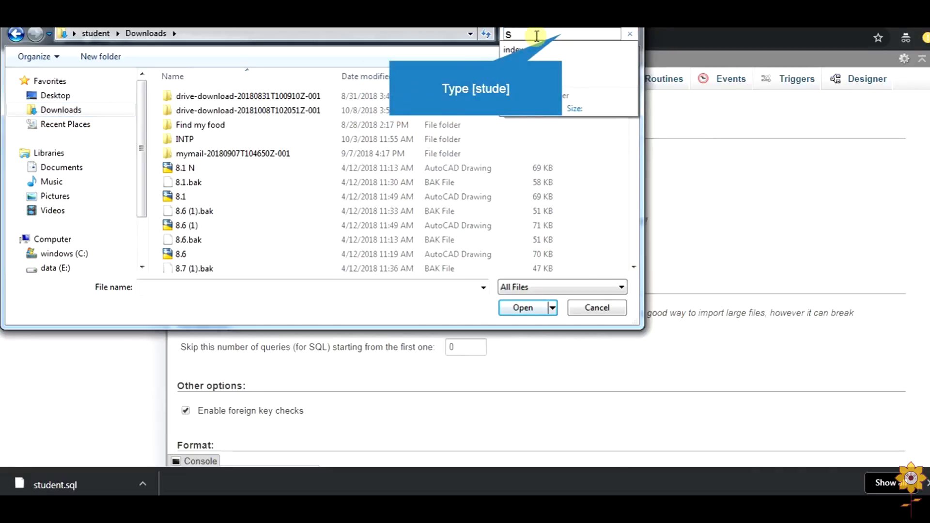
{"action": "type", "text": "tude"}
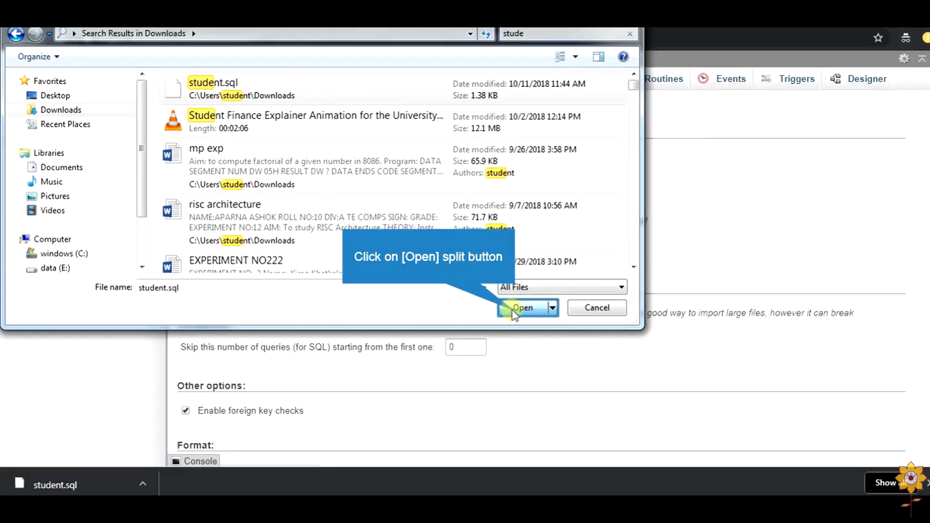
{"action": "left_click", "coordinate": [522, 308]}
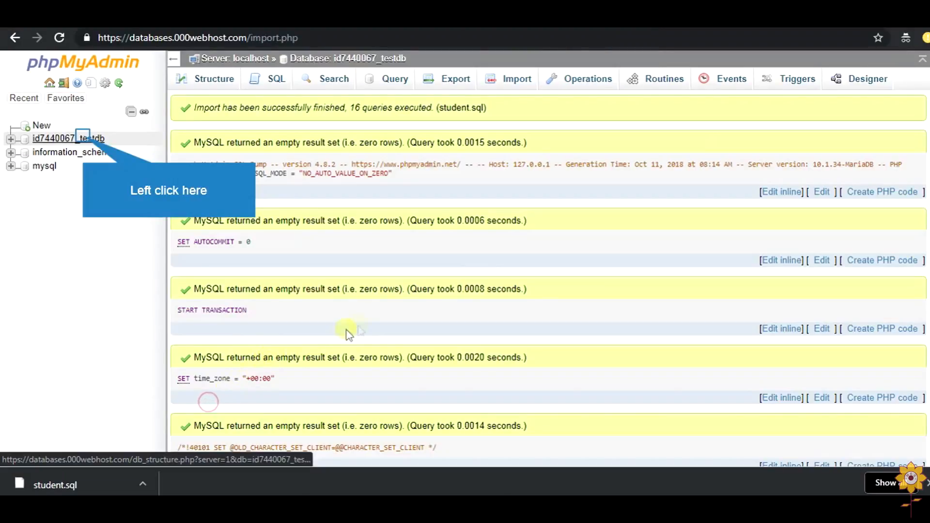
{"action": "mouse_move", "coordinate": [374, 267]}
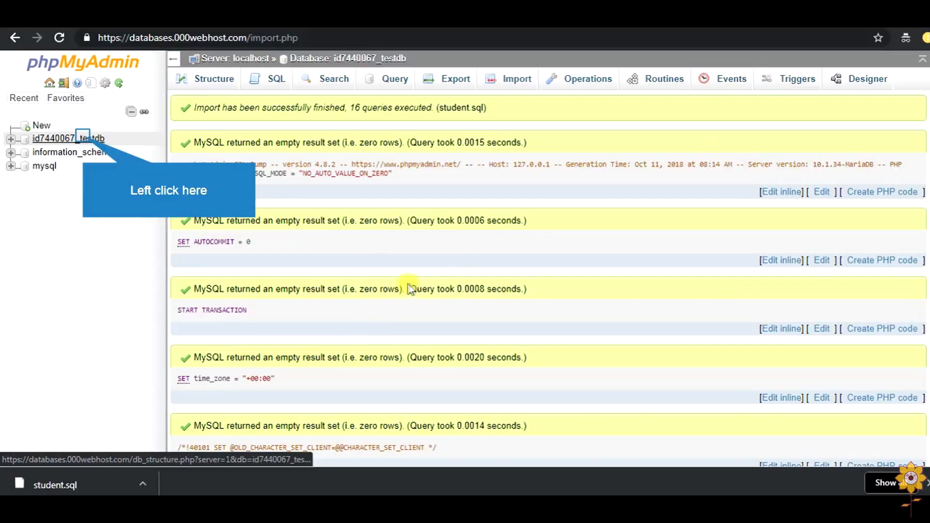
{"action": "mouse_move", "coordinate": [405, 192]}
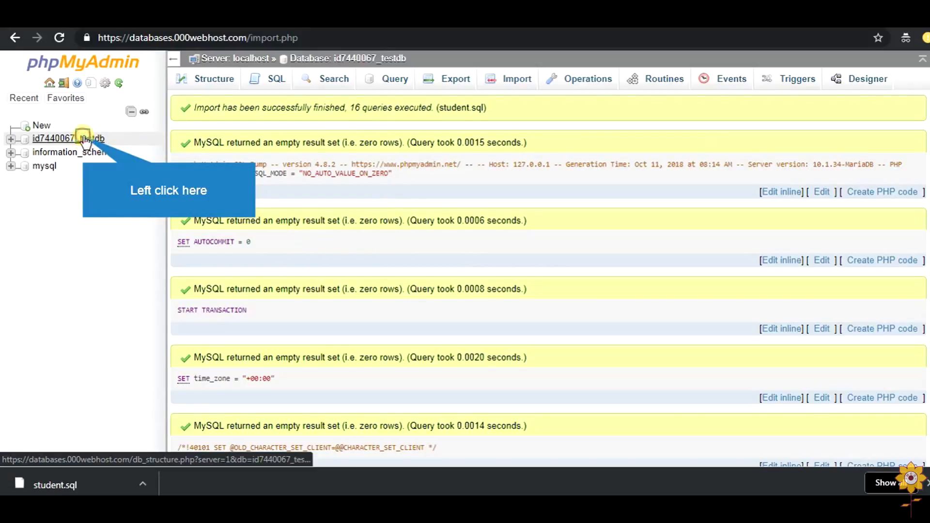
- Show the test database's table list after the import, before returning to the File Manager
{"action": "left_click", "coordinate": [84, 139]}
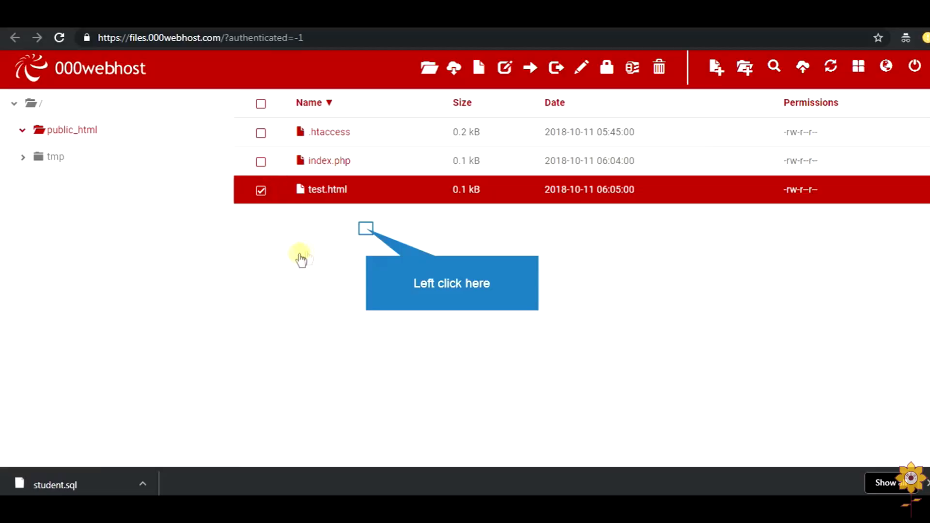
{"action": "mouse_move", "coordinate": [137, 33]}
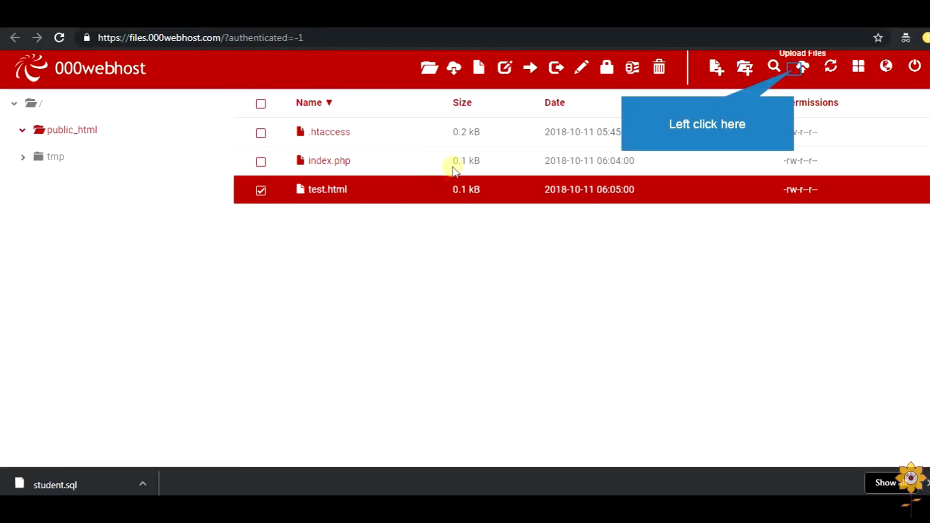
{"action": "mouse_move", "coordinate": [753, 71]}
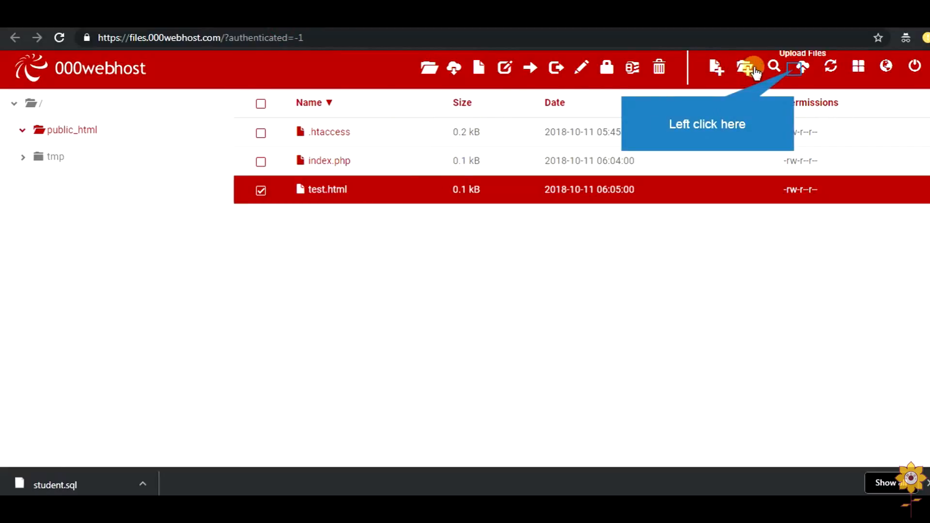
- Upload dbtest.php from htdocs\testpr into public_html and select it in the file list
{"action": "left_click", "coordinate": [753, 66]}
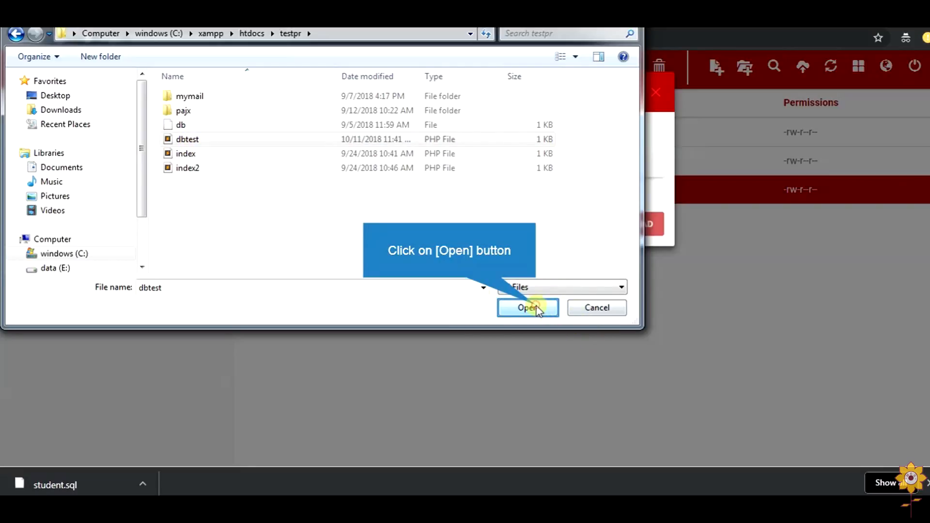
{"action": "left_click", "coordinate": [527, 307]}
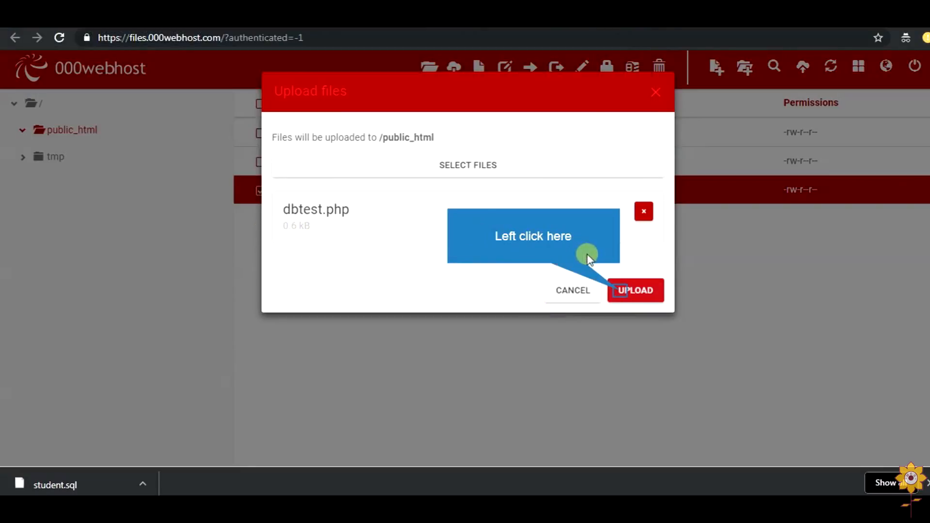
{"action": "left_click", "coordinate": [635, 290]}
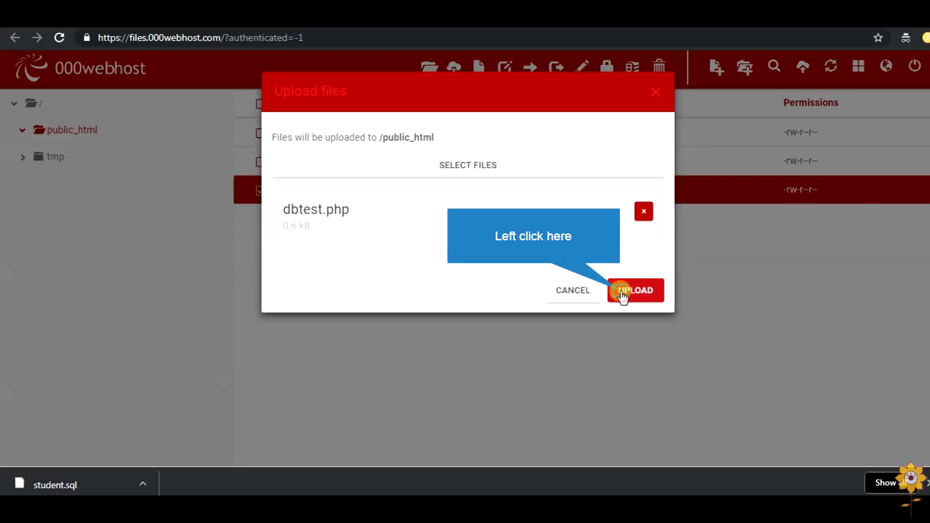
{"action": "left_click", "coordinate": [634, 290]}
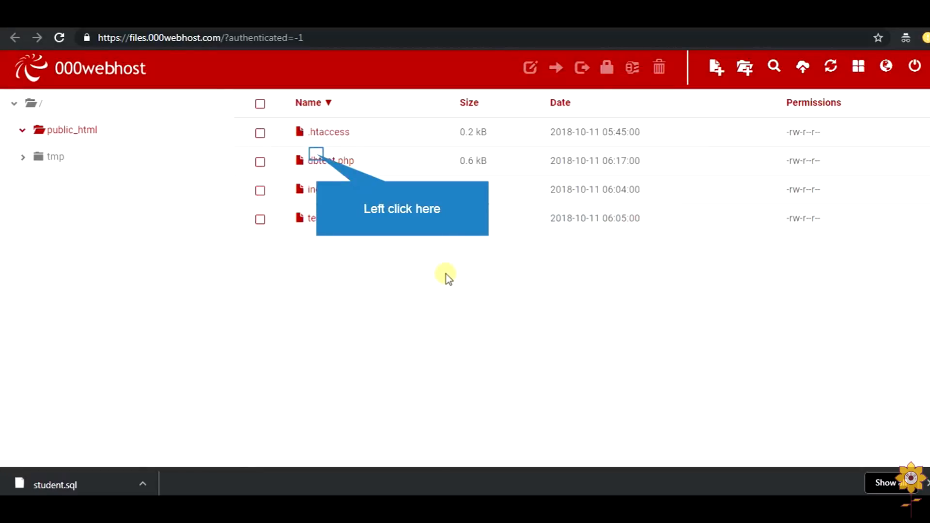
{"action": "mouse_move", "coordinate": [459, 166]}
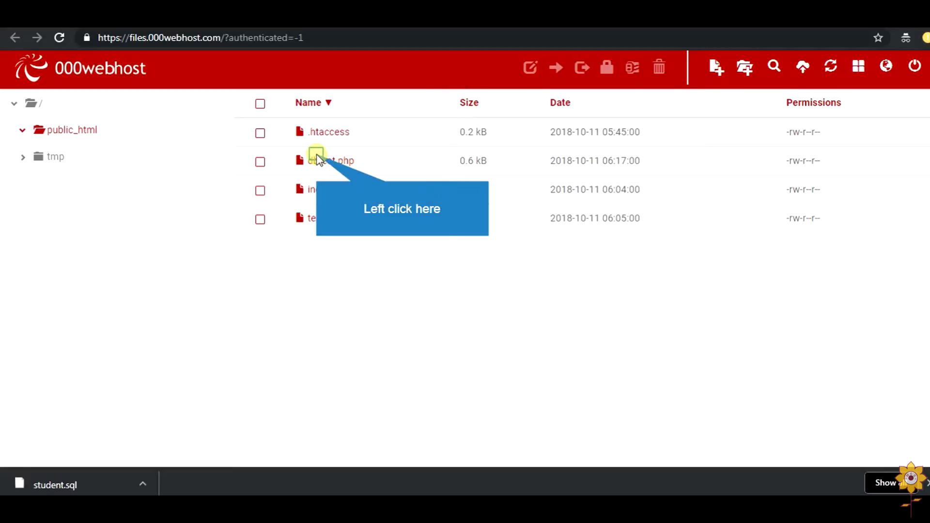
{"action": "left_click", "coordinate": [260, 161]}
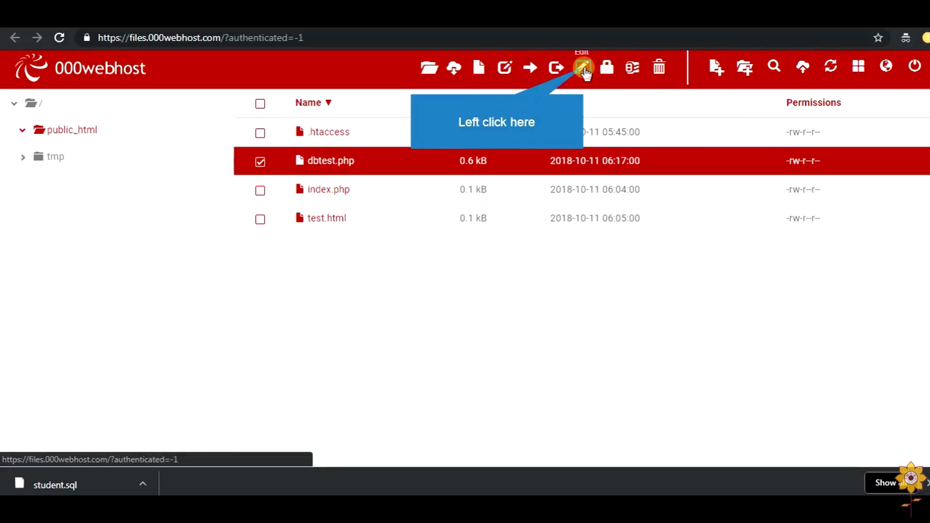
- Edit dbtest.php to replace testhost with the hosted database name and set the rooti credentials, then save and close
{"action": "left_click", "coordinate": [582, 67]}
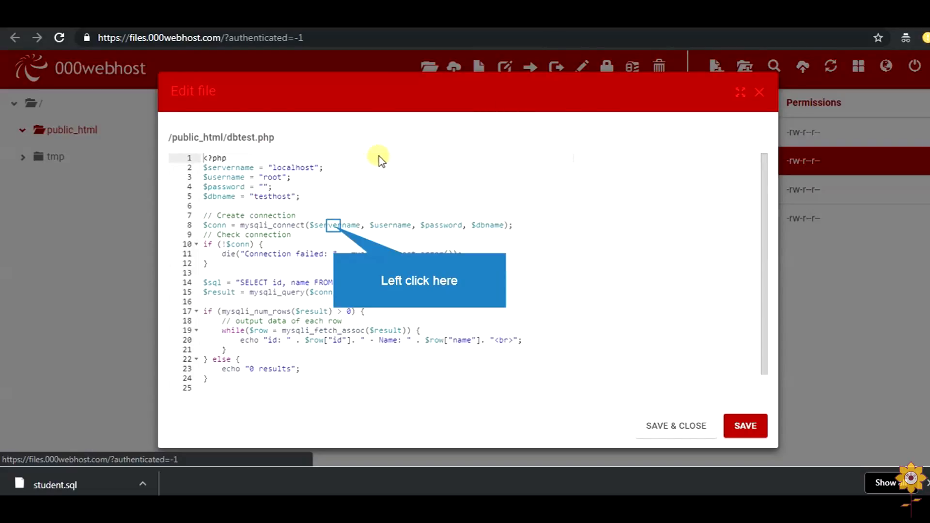
{"action": "mouse_move", "coordinate": [385, 206]}
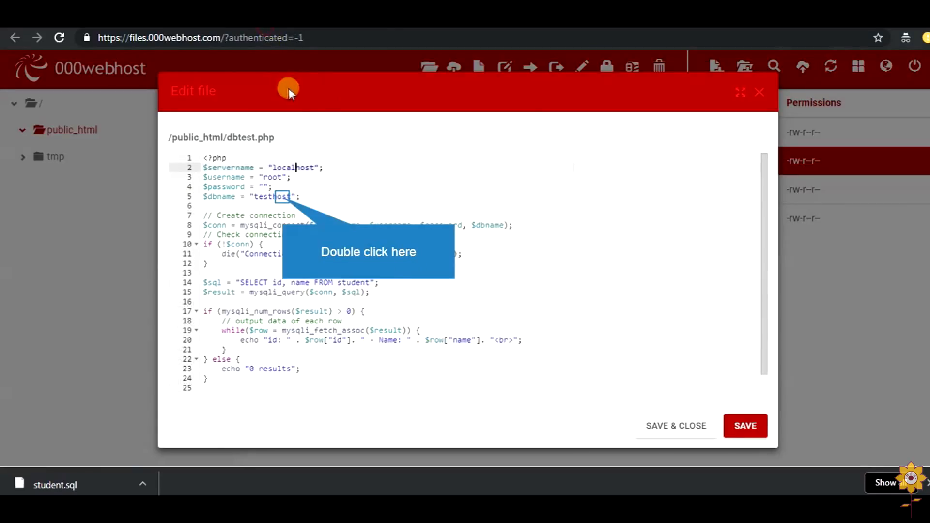
{"action": "double_click", "coordinate": [282, 197]}
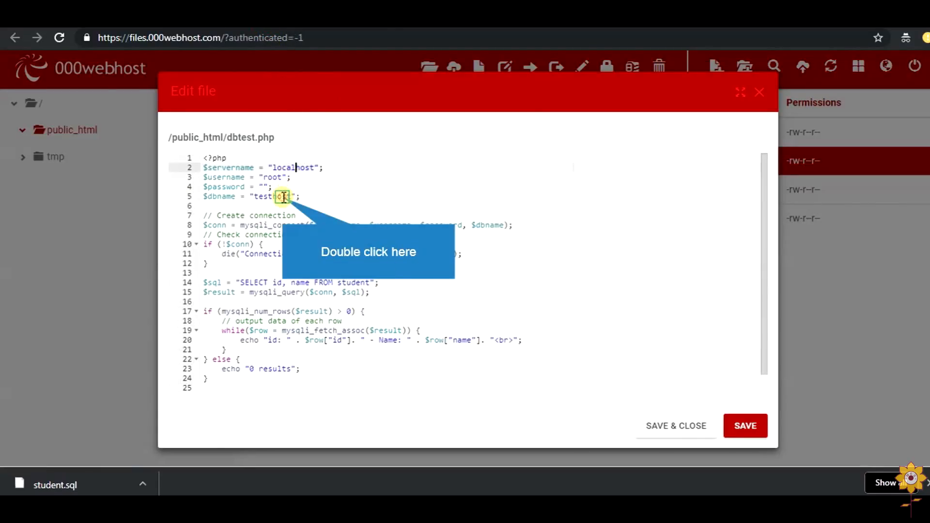
{"action": "key", "text": "ctrl+v"}
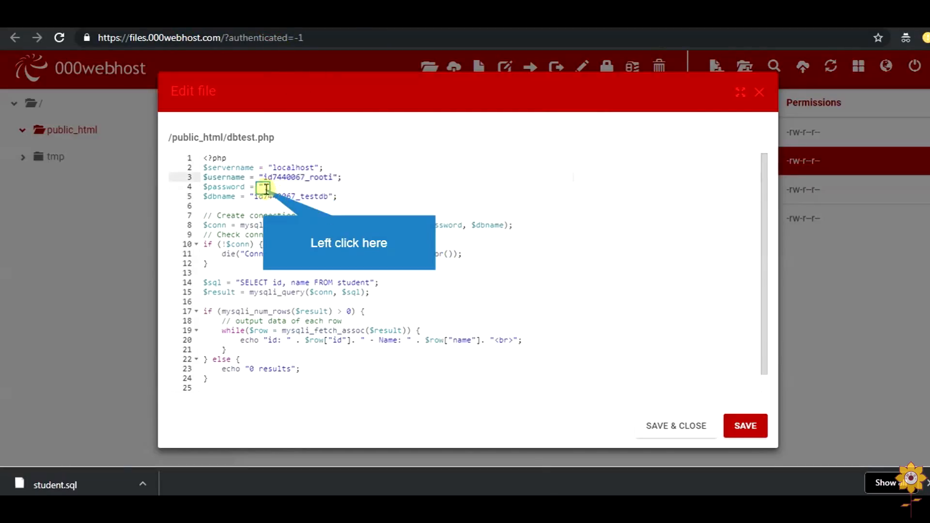
{"action": "type", "text": "rooti"}
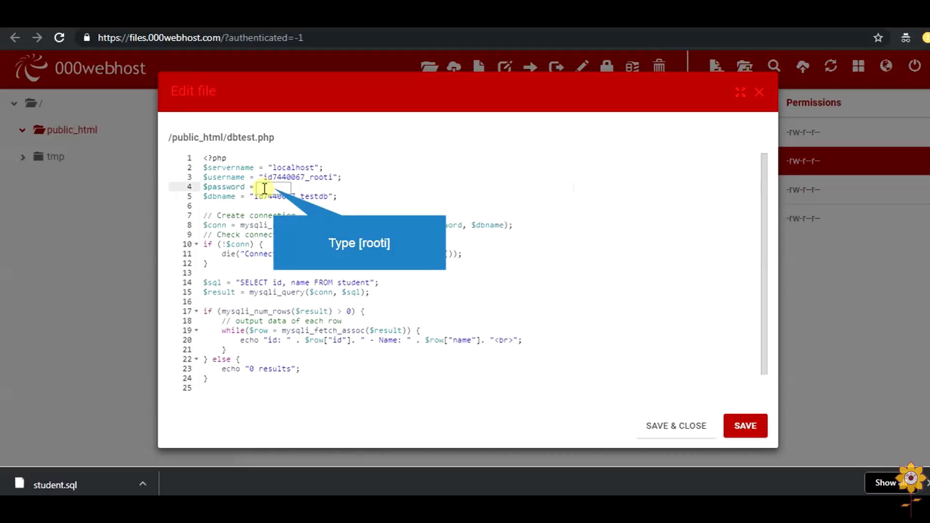
{"action": "type", "text": "rooti"}
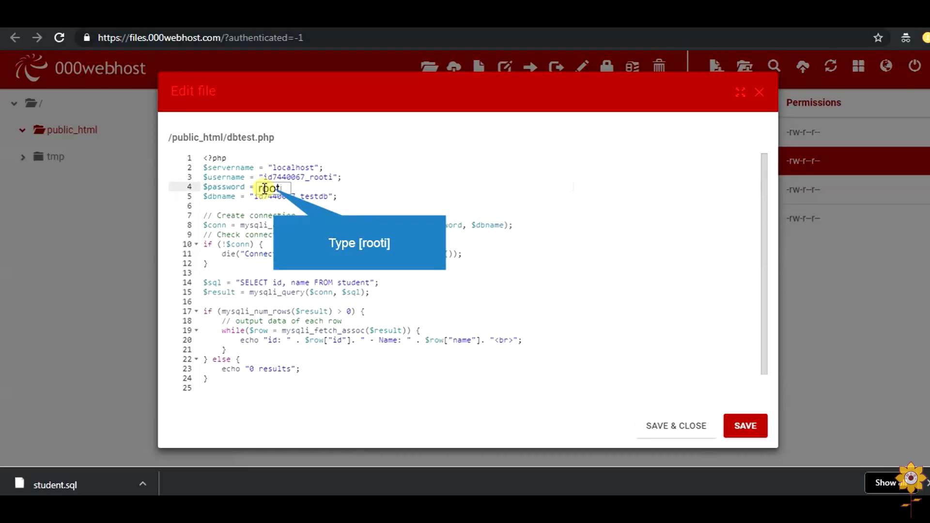
{"action": "type", "text": "rooti"}
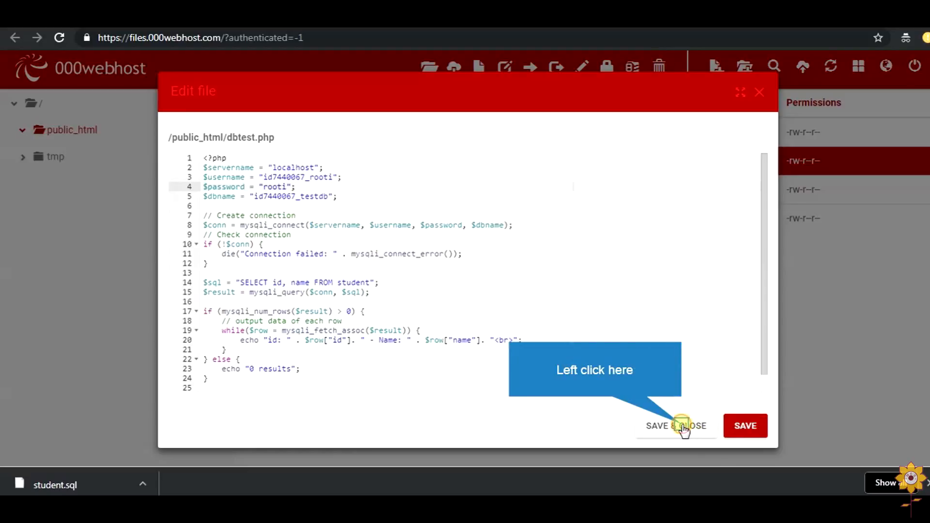
{"action": "left_click", "coordinate": [675, 426]}
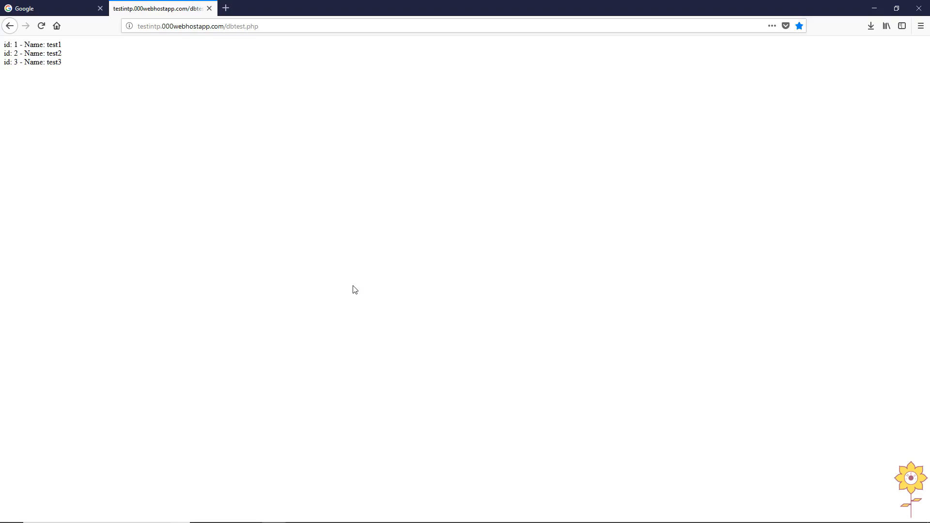